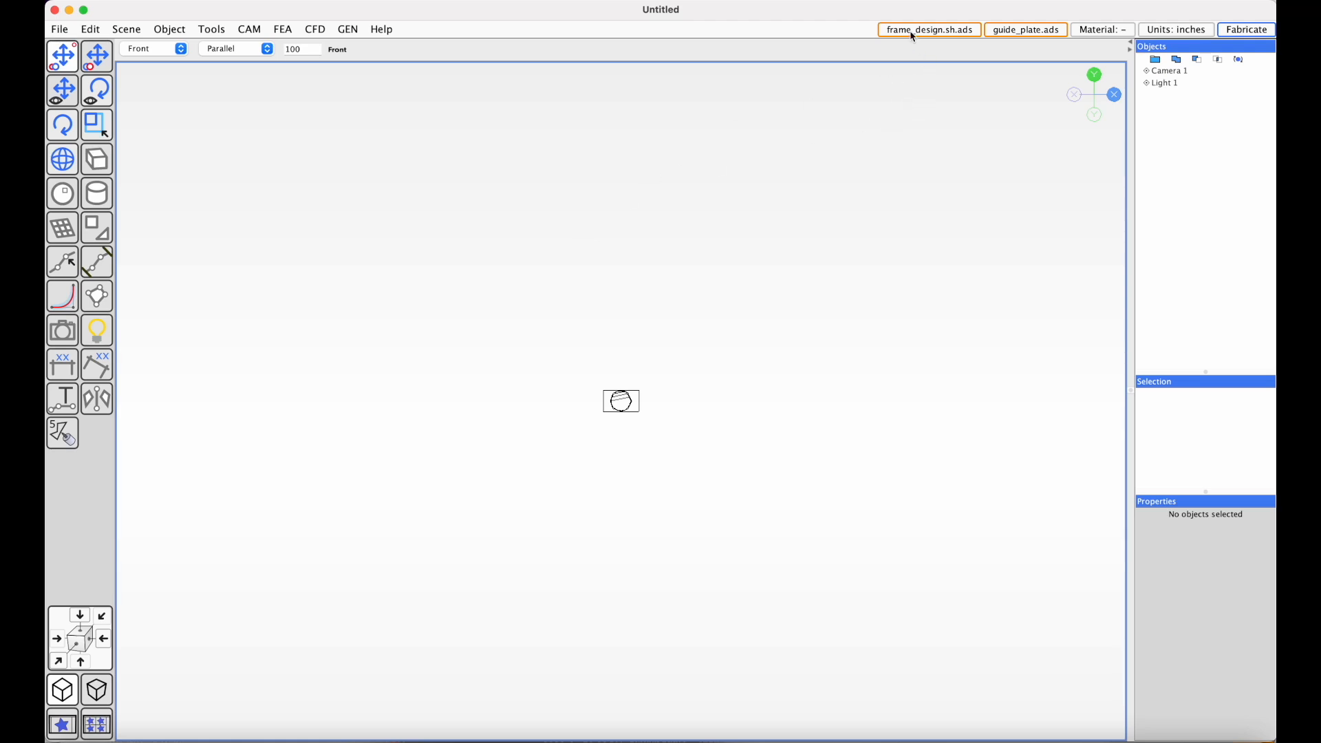
Load the frame_design.sh.ads scene and deselect all objects
click(927, 30)
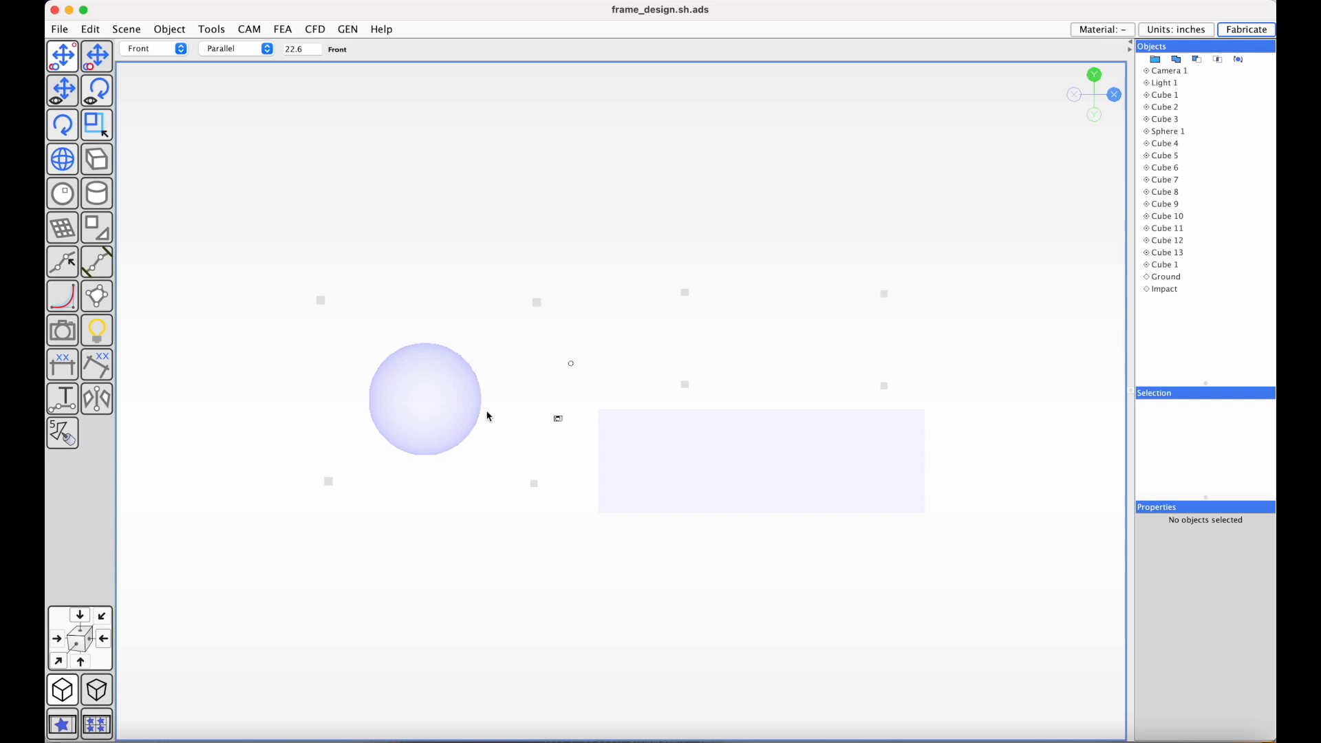
mouse_move(311, 218)
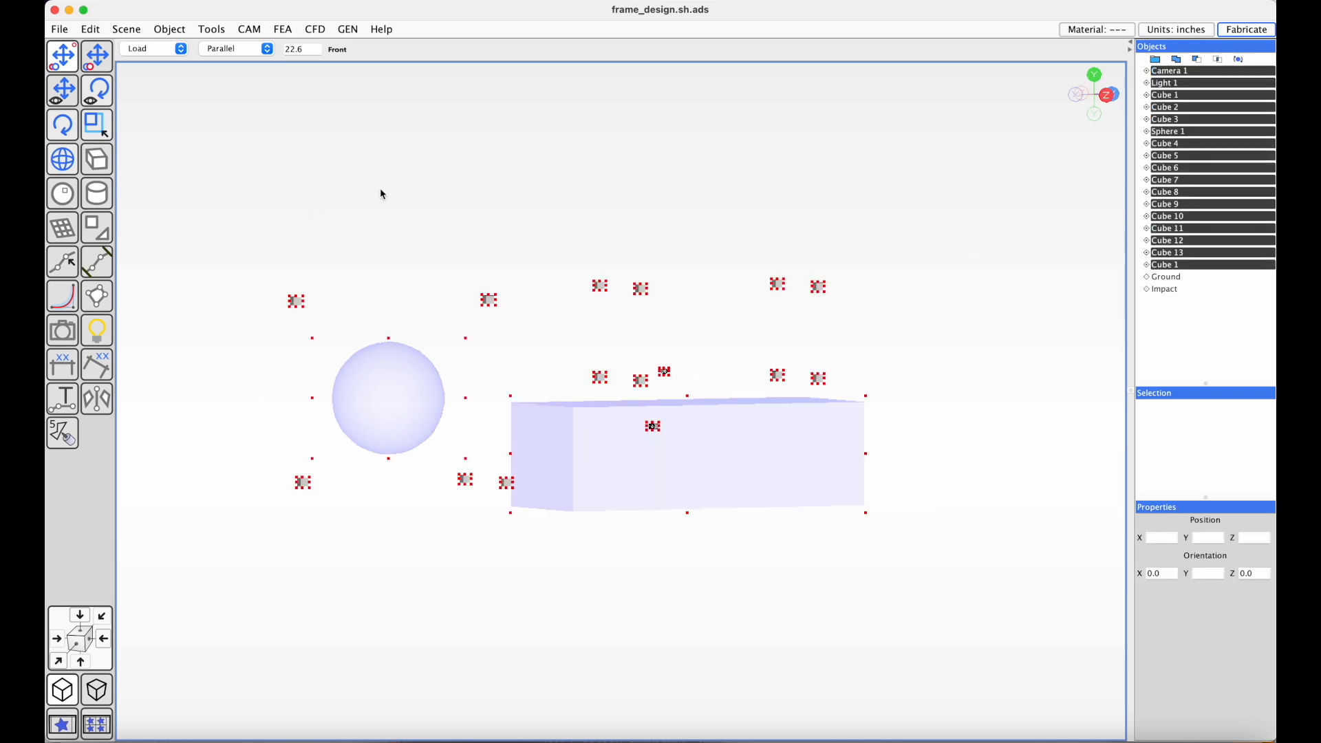
click(394, 226)
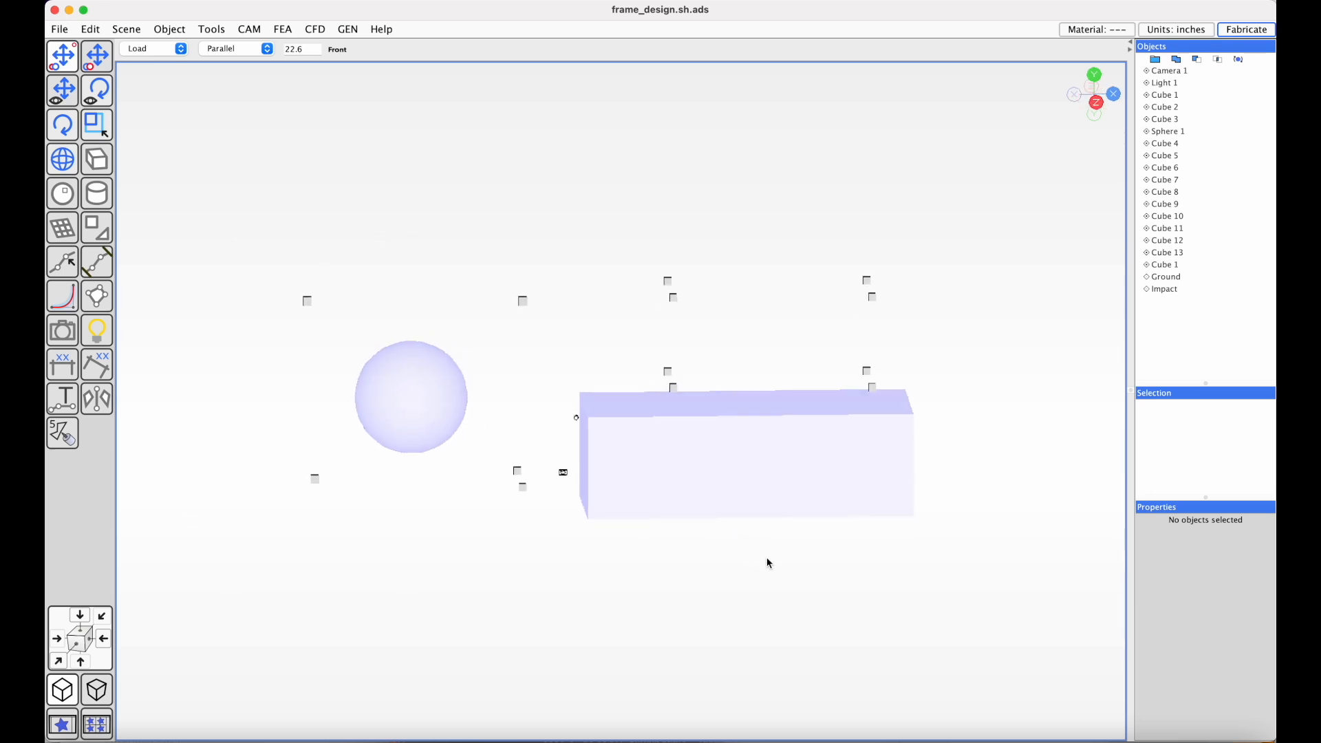
mouse_move(334, 58)
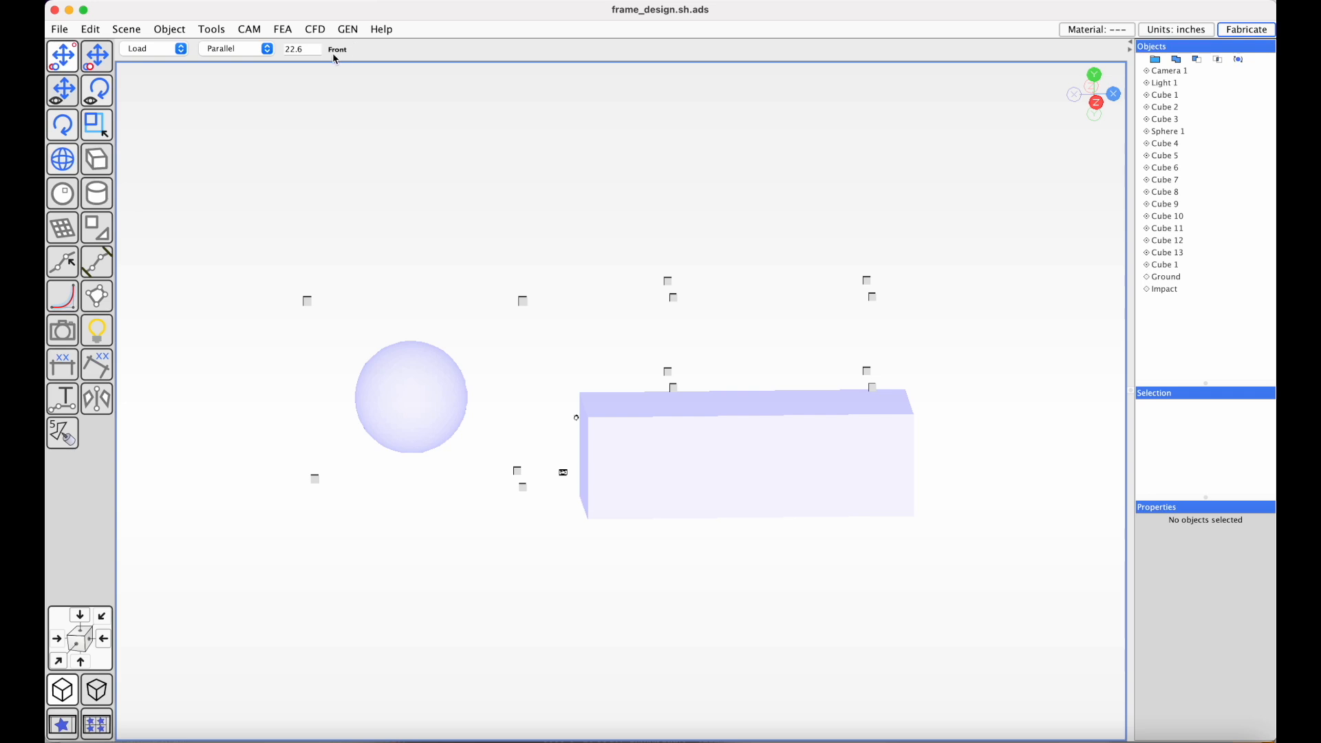
mouse_move(335, 42)
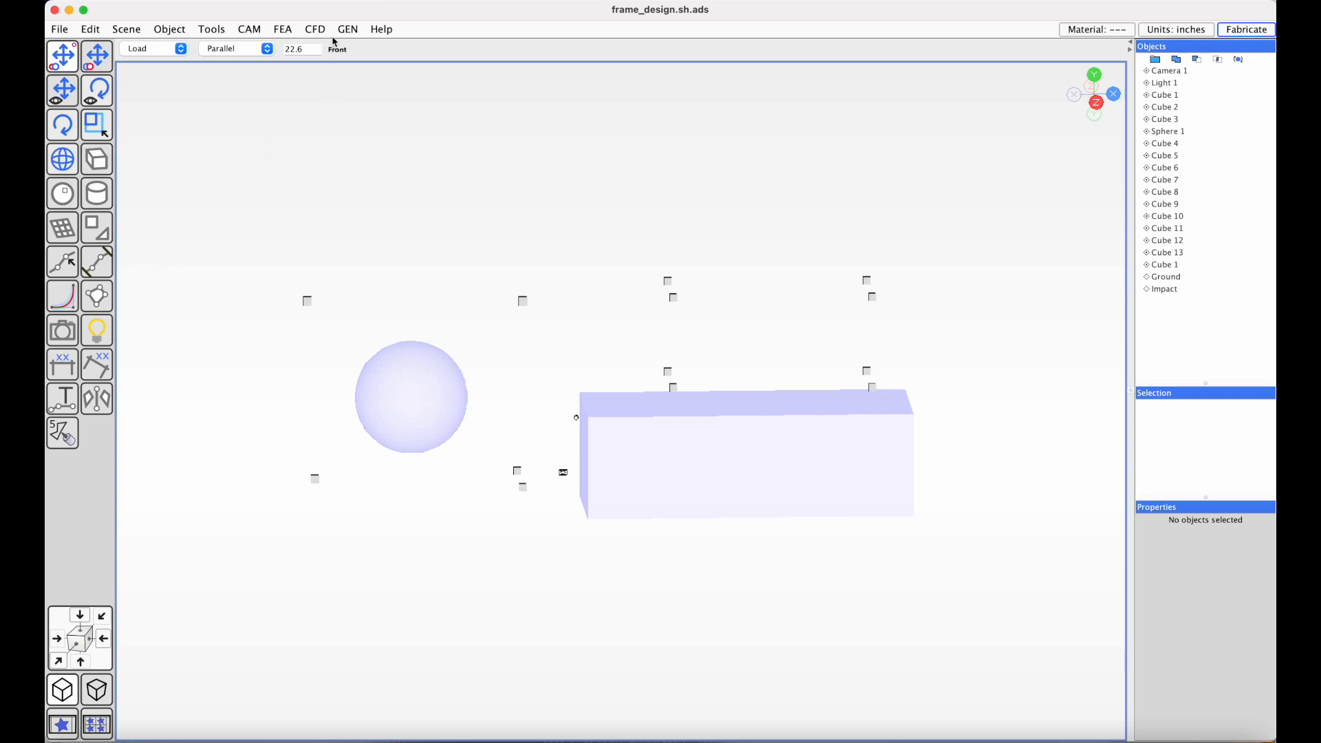
Add an Arc Tube made of 1026 Mild Steel DOM tubing
click(154, 48)
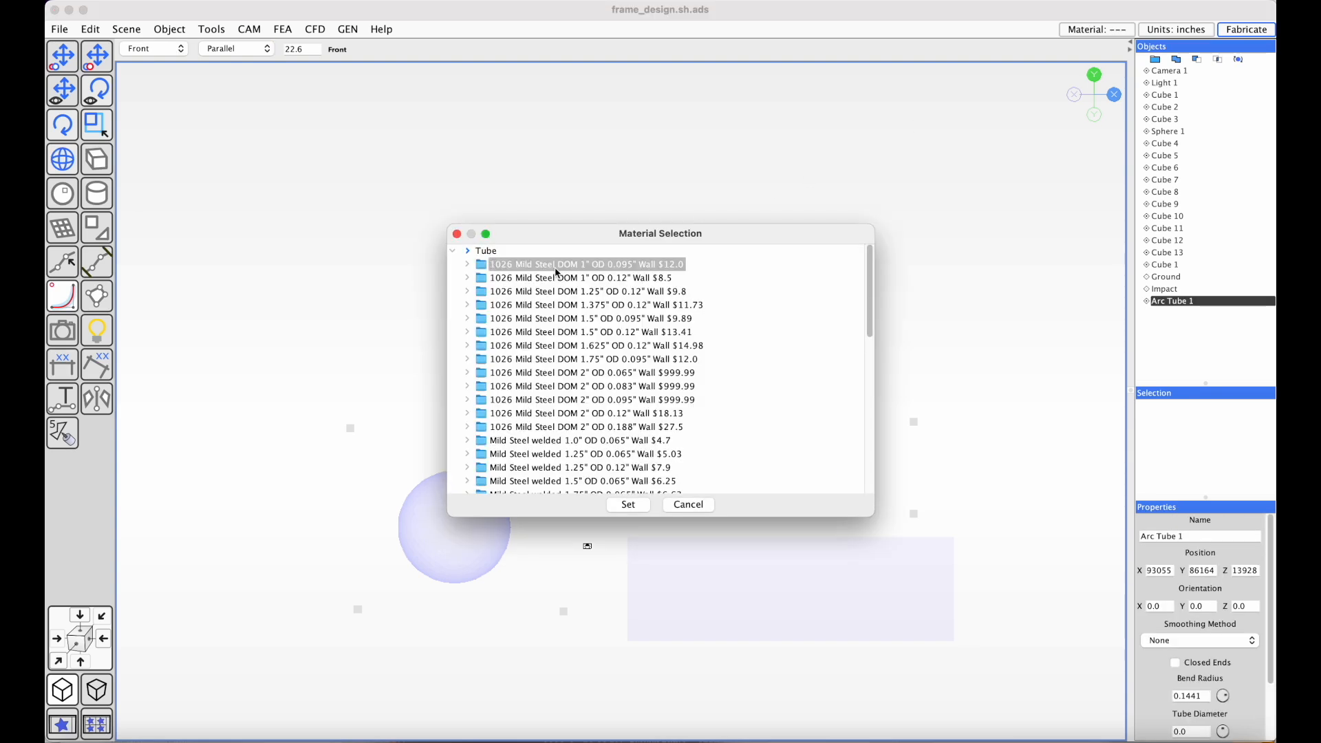
click(627, 504)
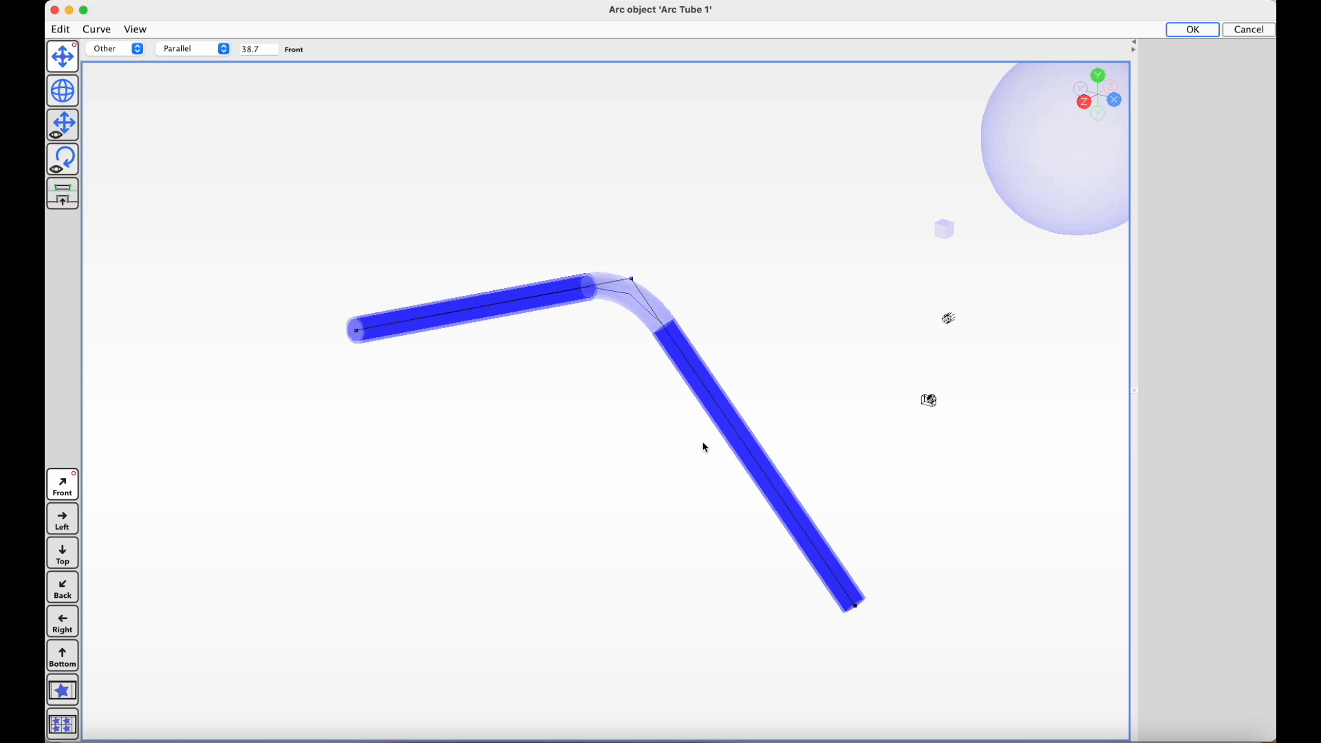
mouse_move(433, 512)
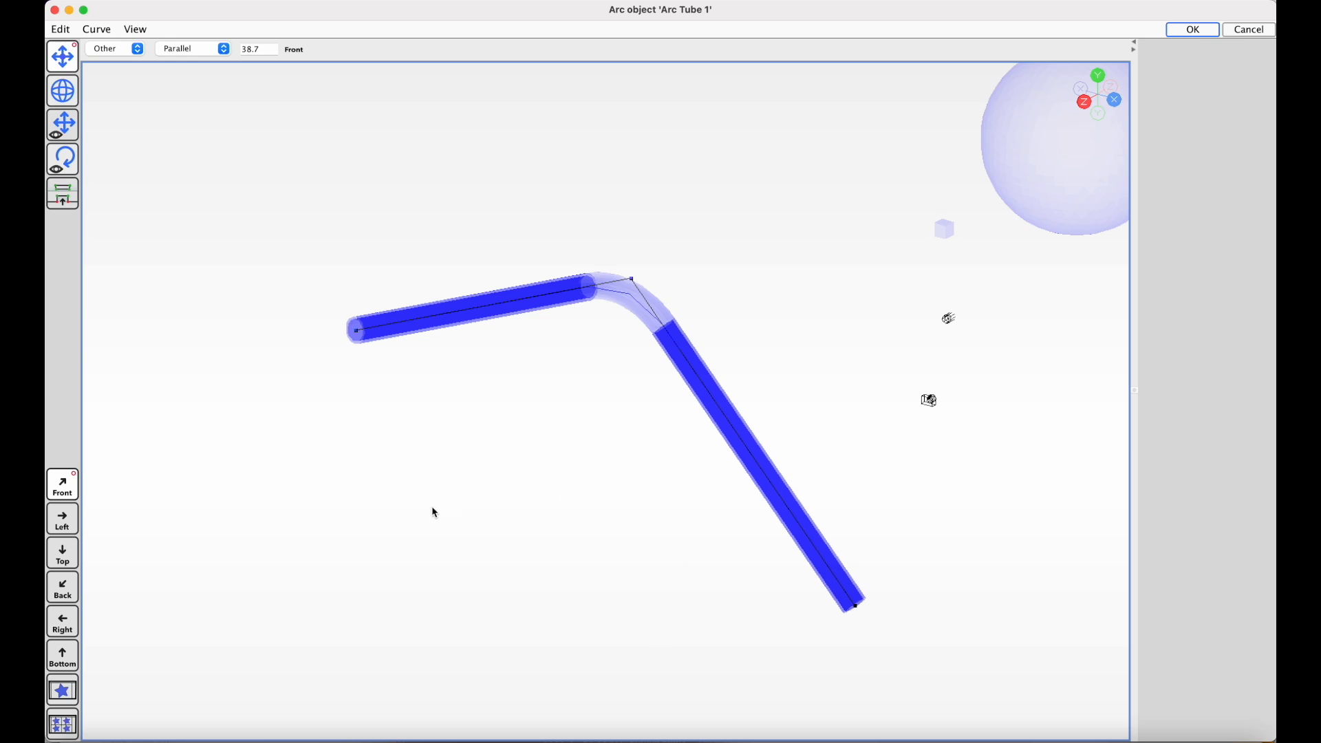
mouse_move(353, 572)
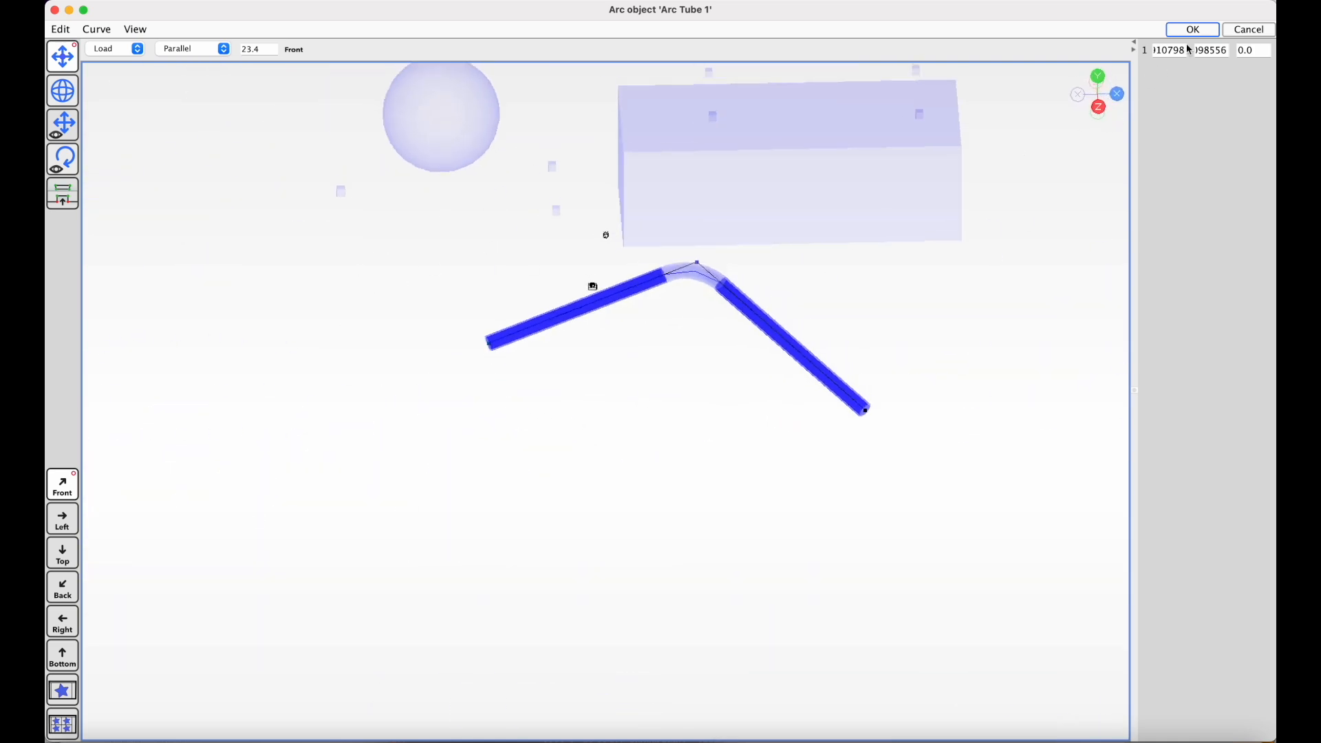
Confirm the arc tube edits with OK and clear the selection
click(1191, 28)
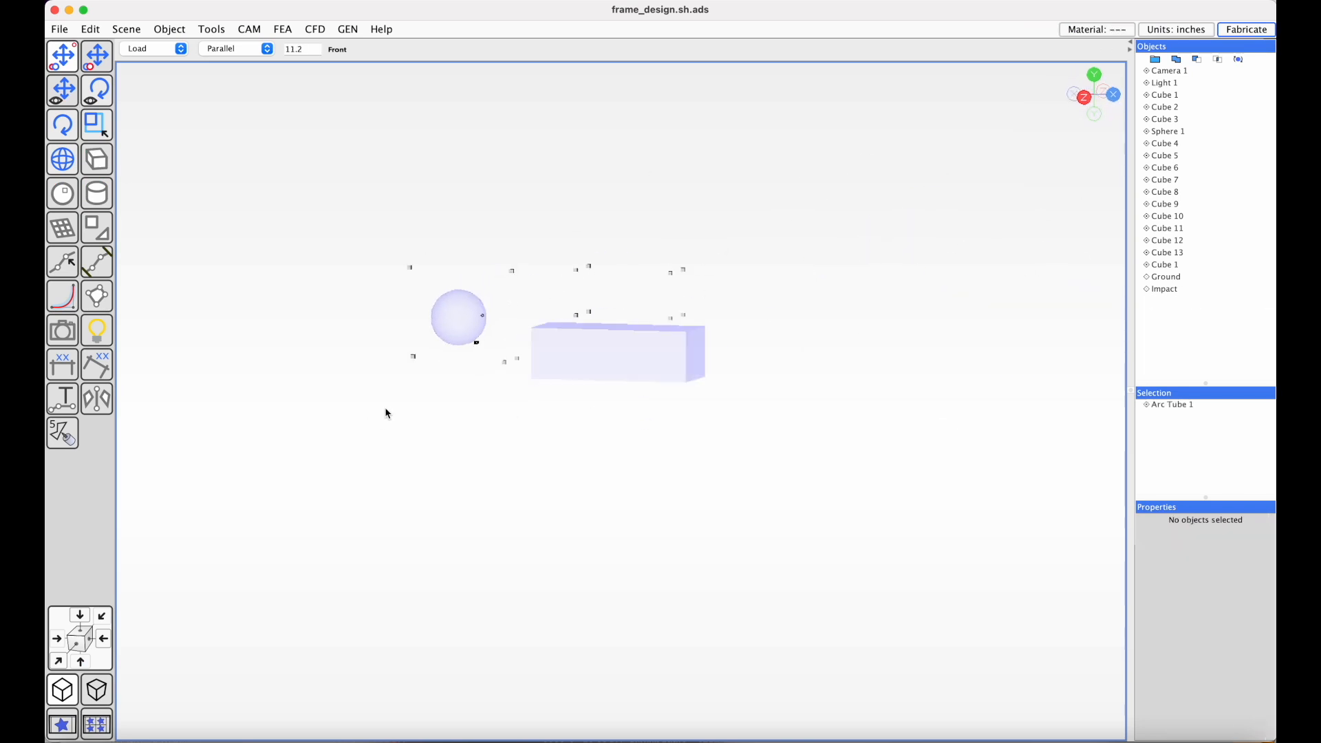
click(154, 48)
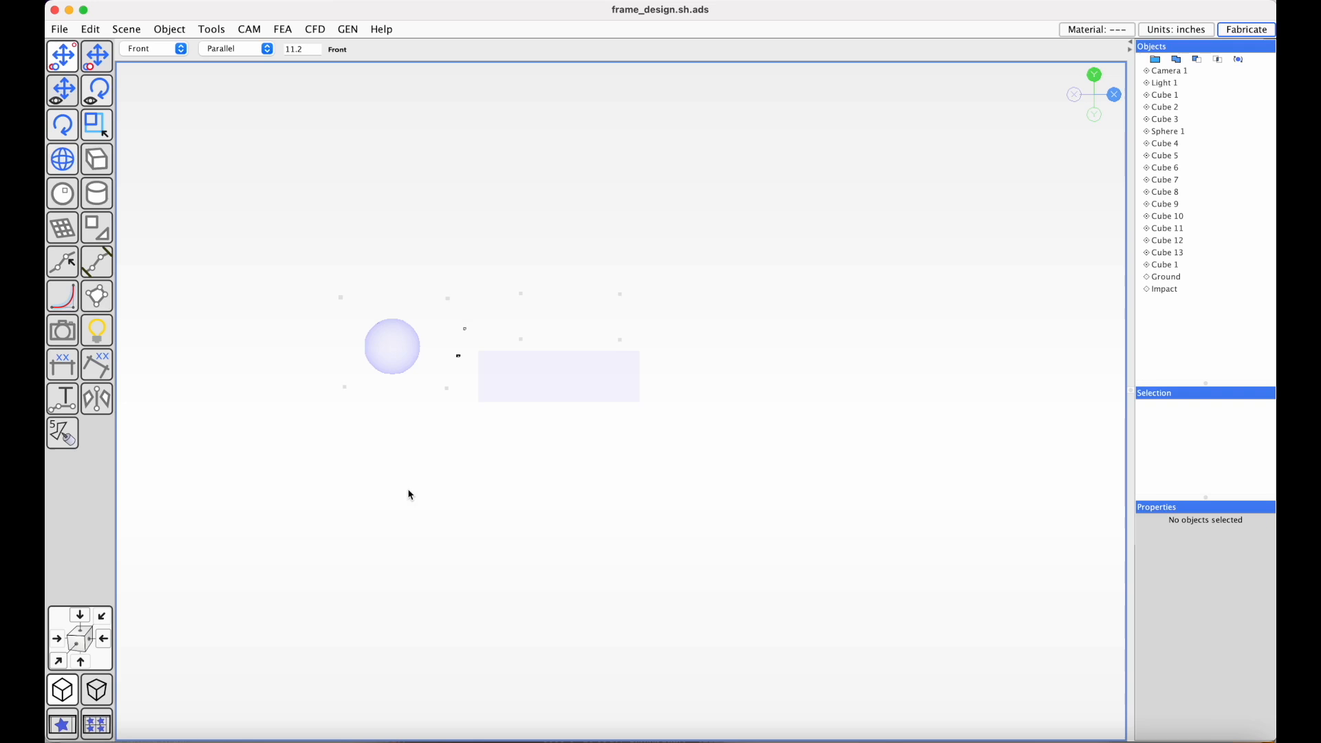
scroll(down, 3)
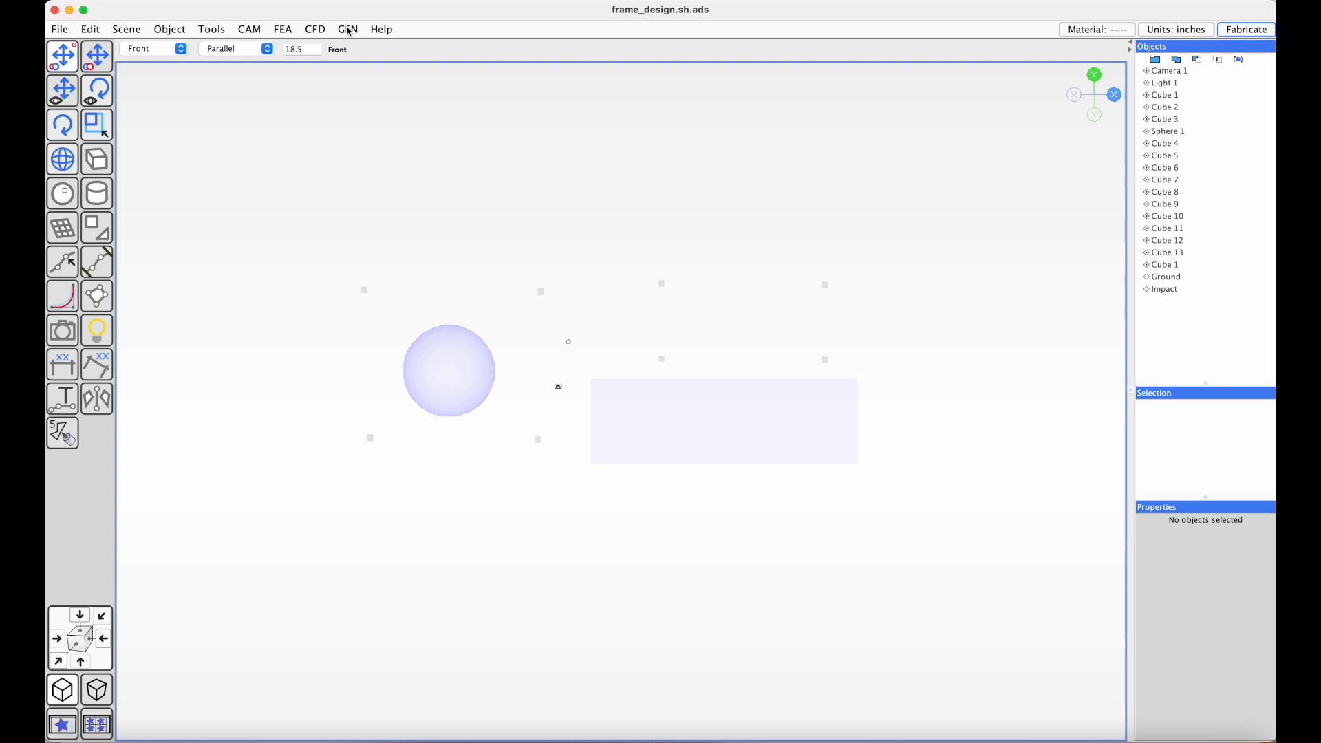
Launch the Frame Design generator from the GEN menu beside the scene
click(347, 29)
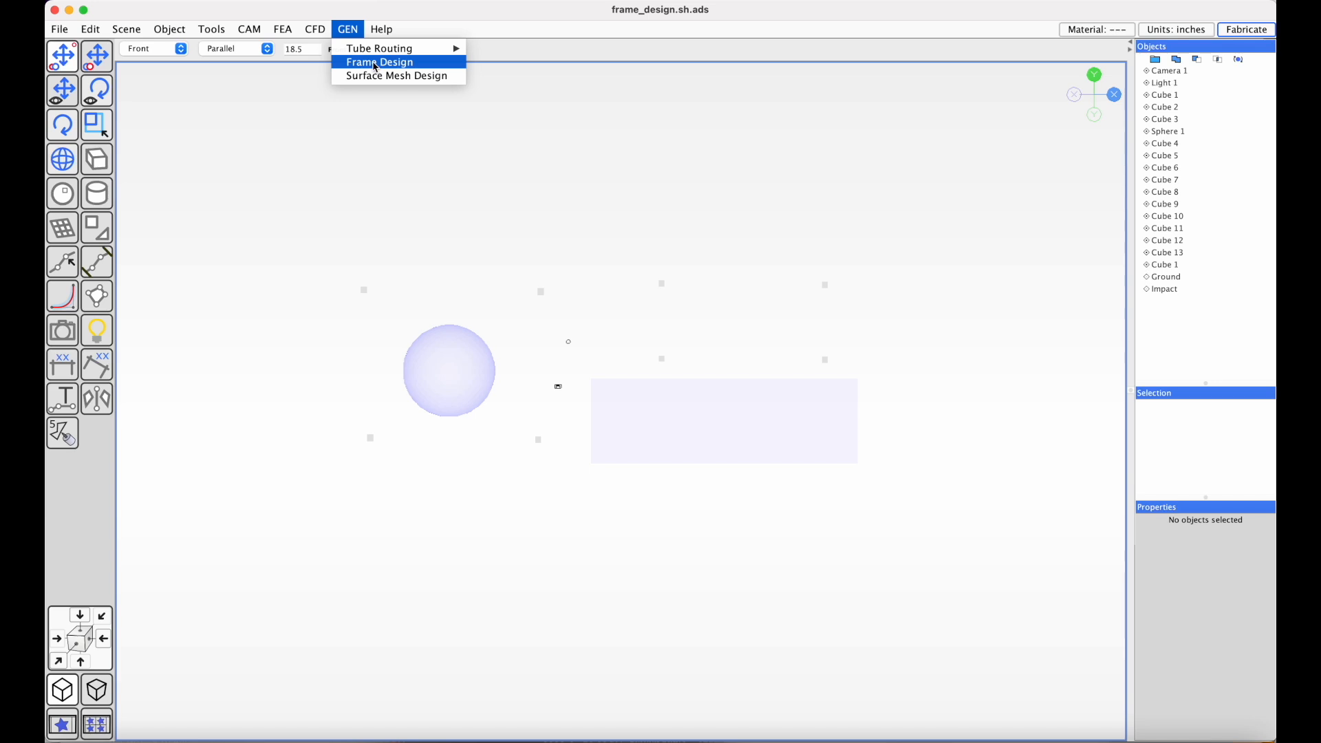
click(379, 62)
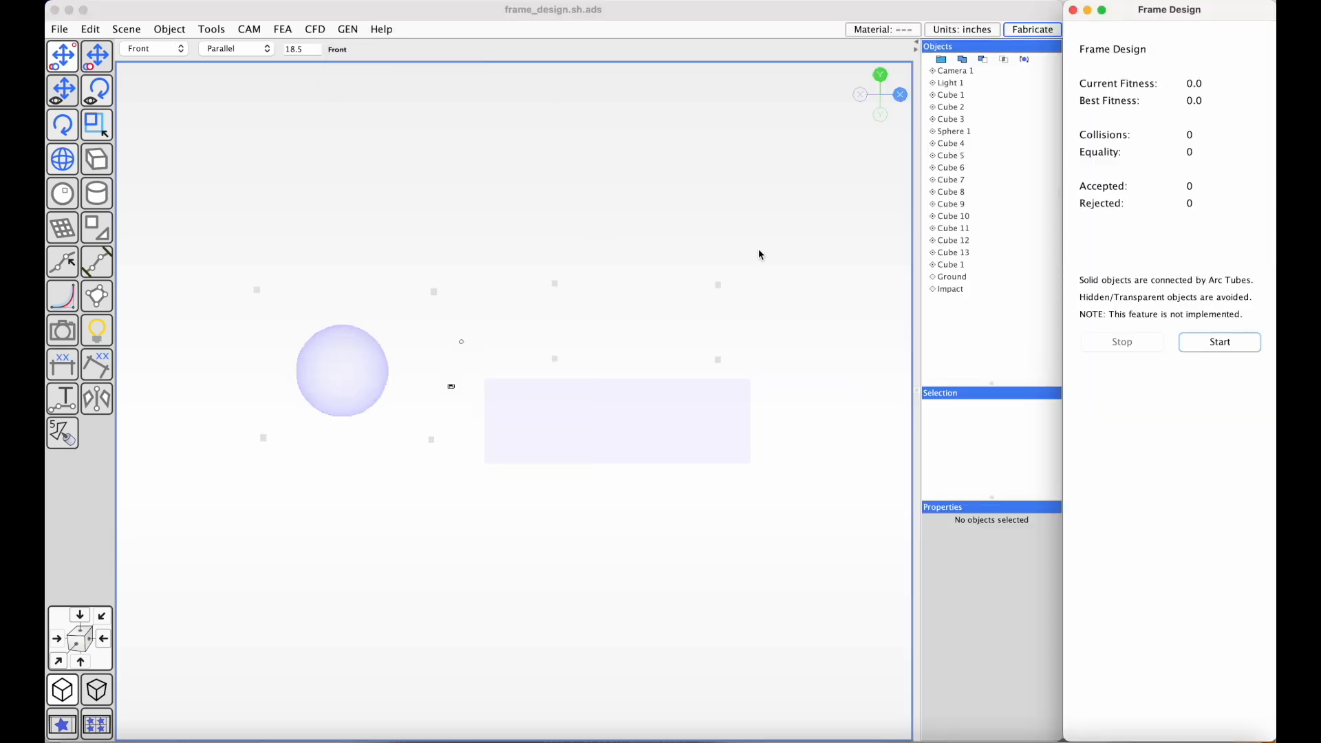
mouse_move(688, 213)
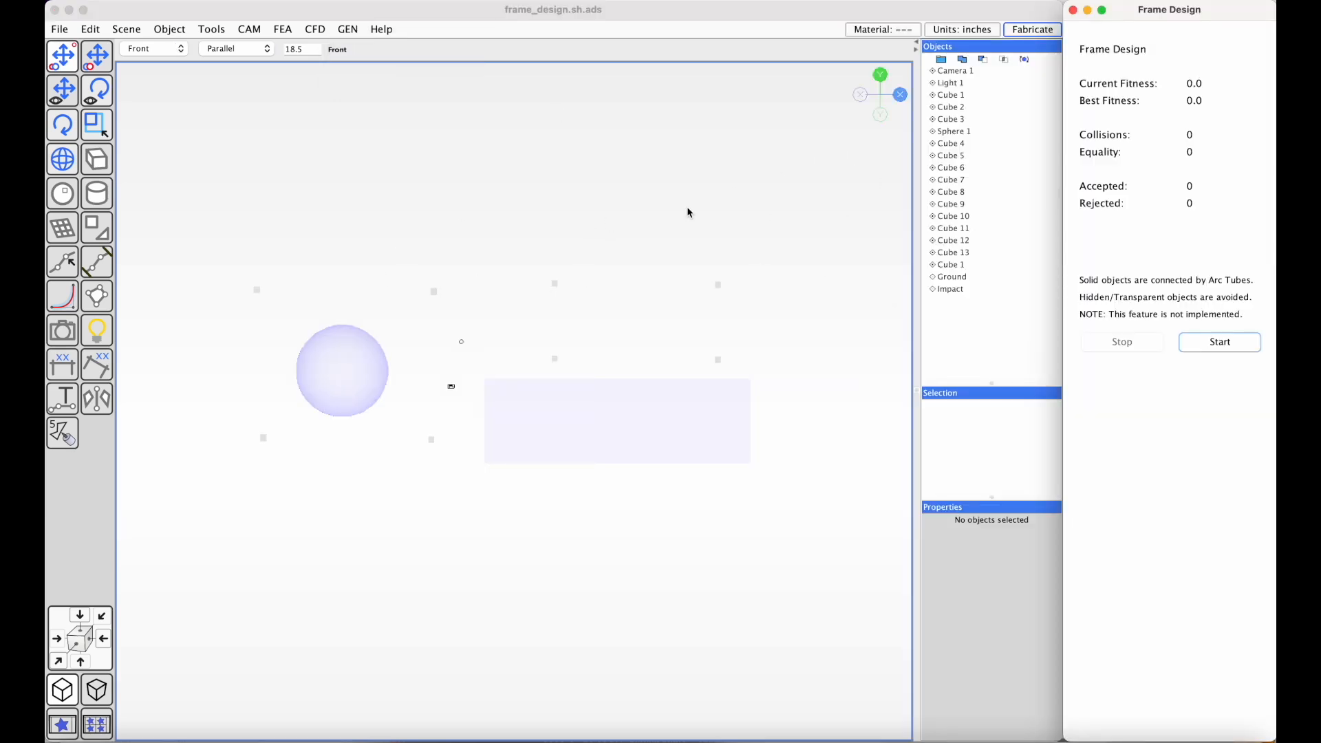
click(617, 420)
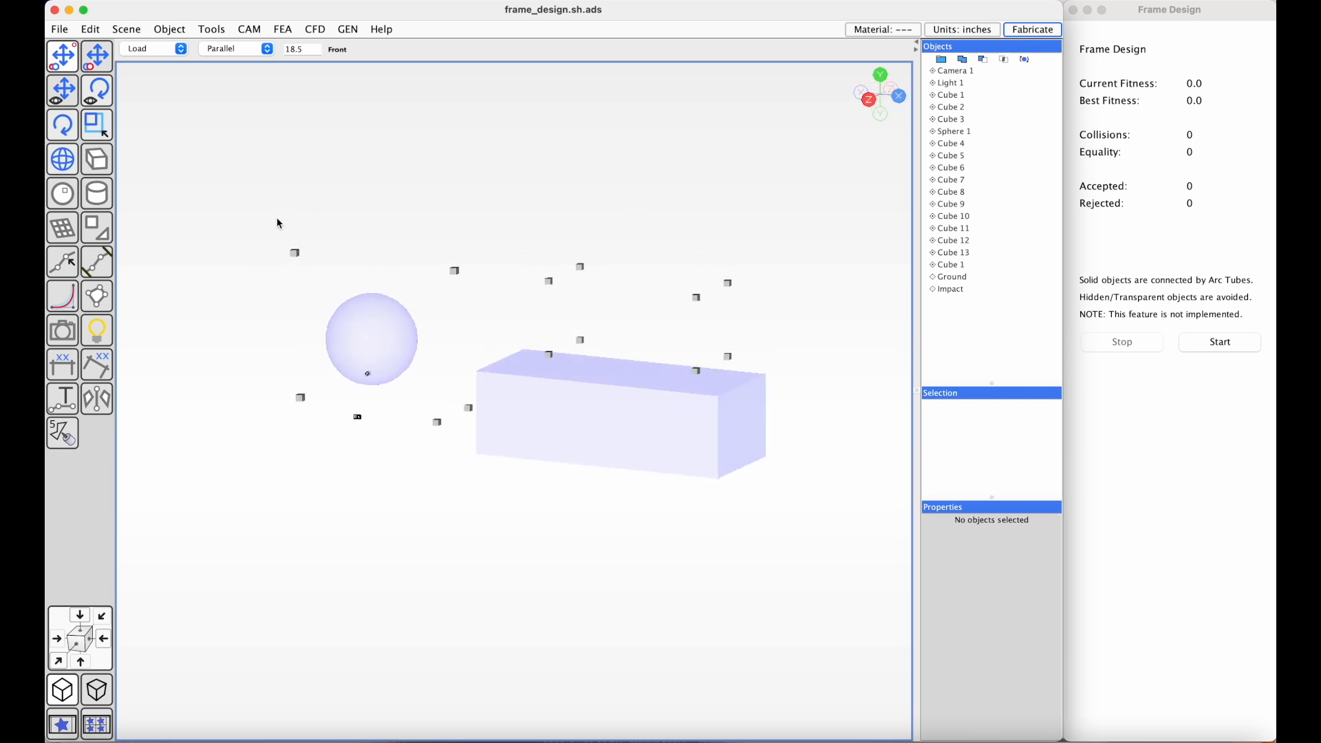
mouse_move(394, 375)
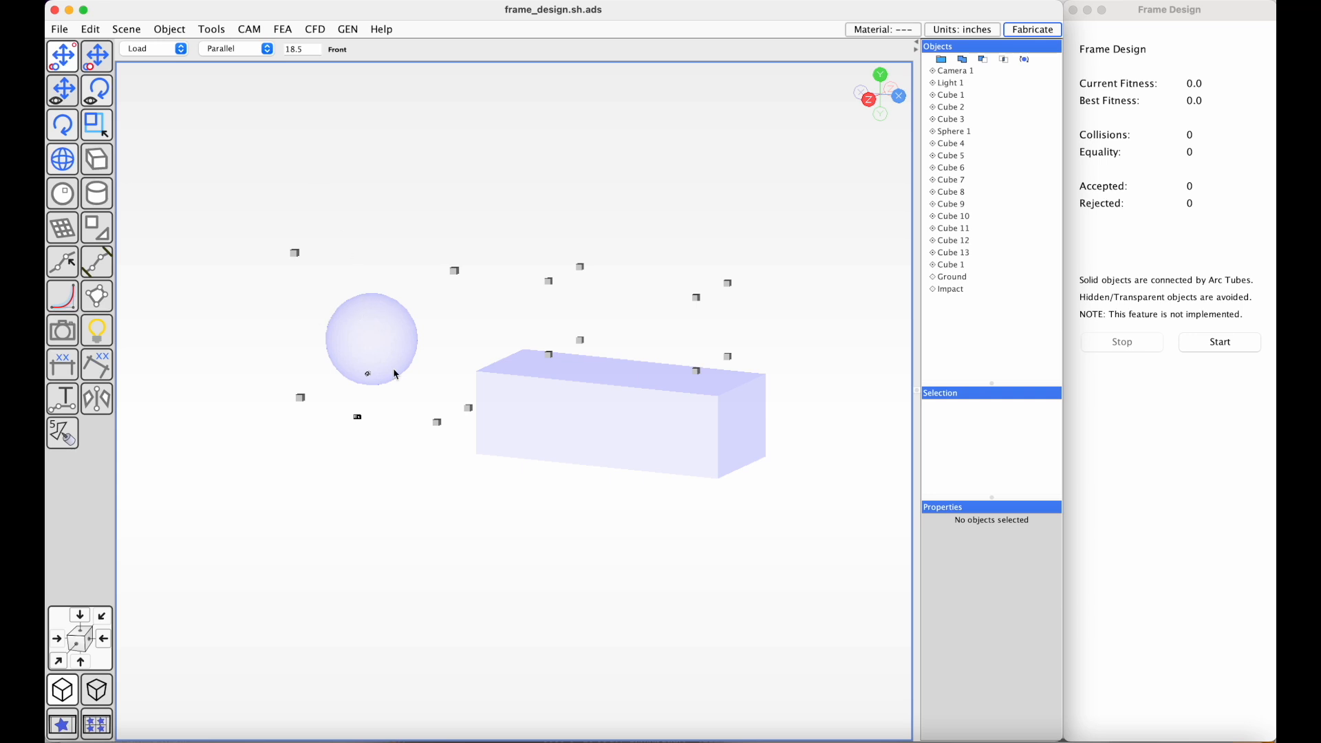
mouse_move(413, 327)
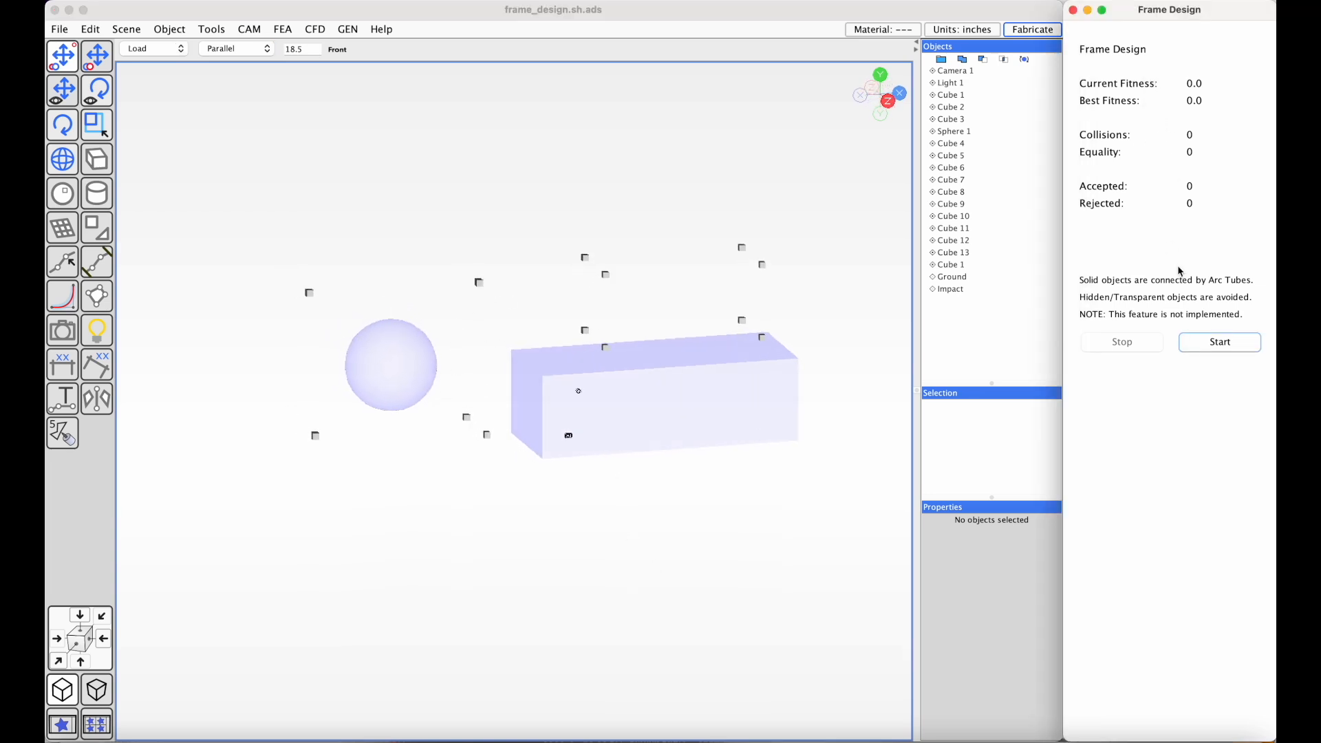
Generate the arc-tube frame and orbit to inspect the result
click(1219, 342)
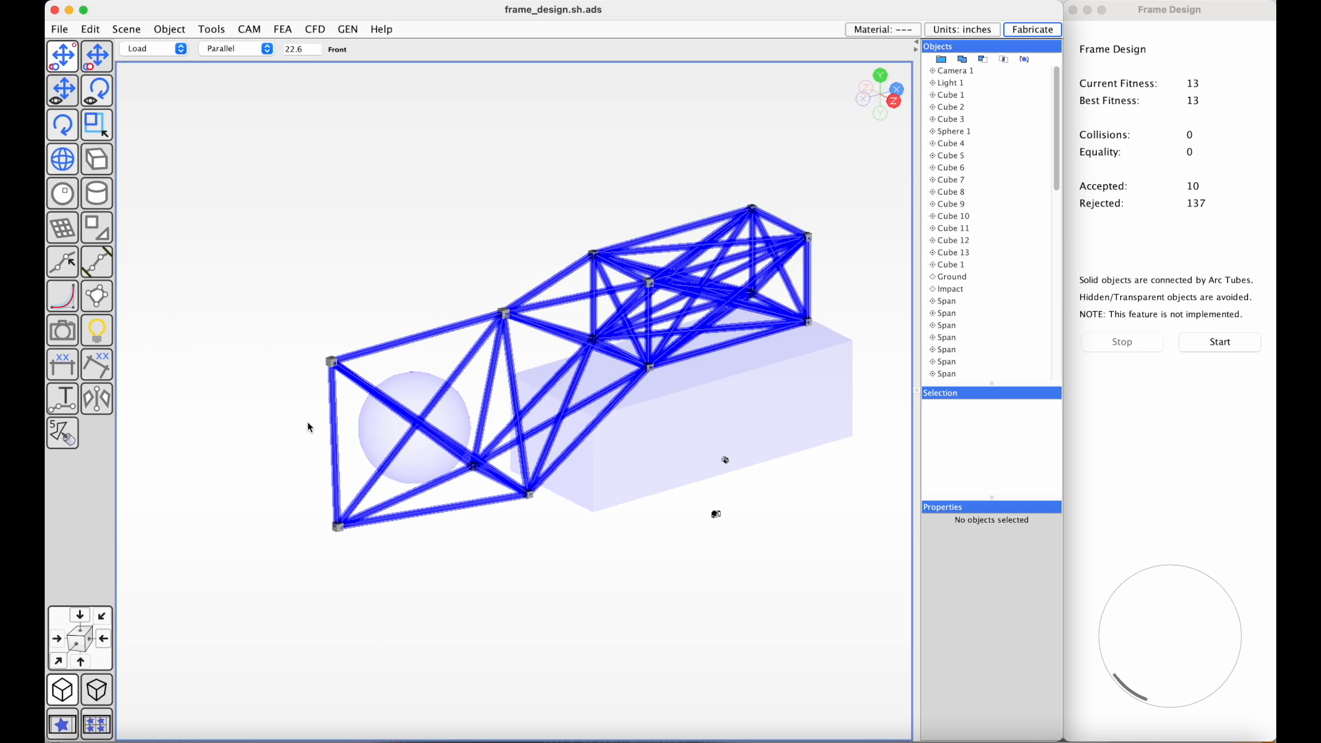
drag(522, 354, 506, 396)
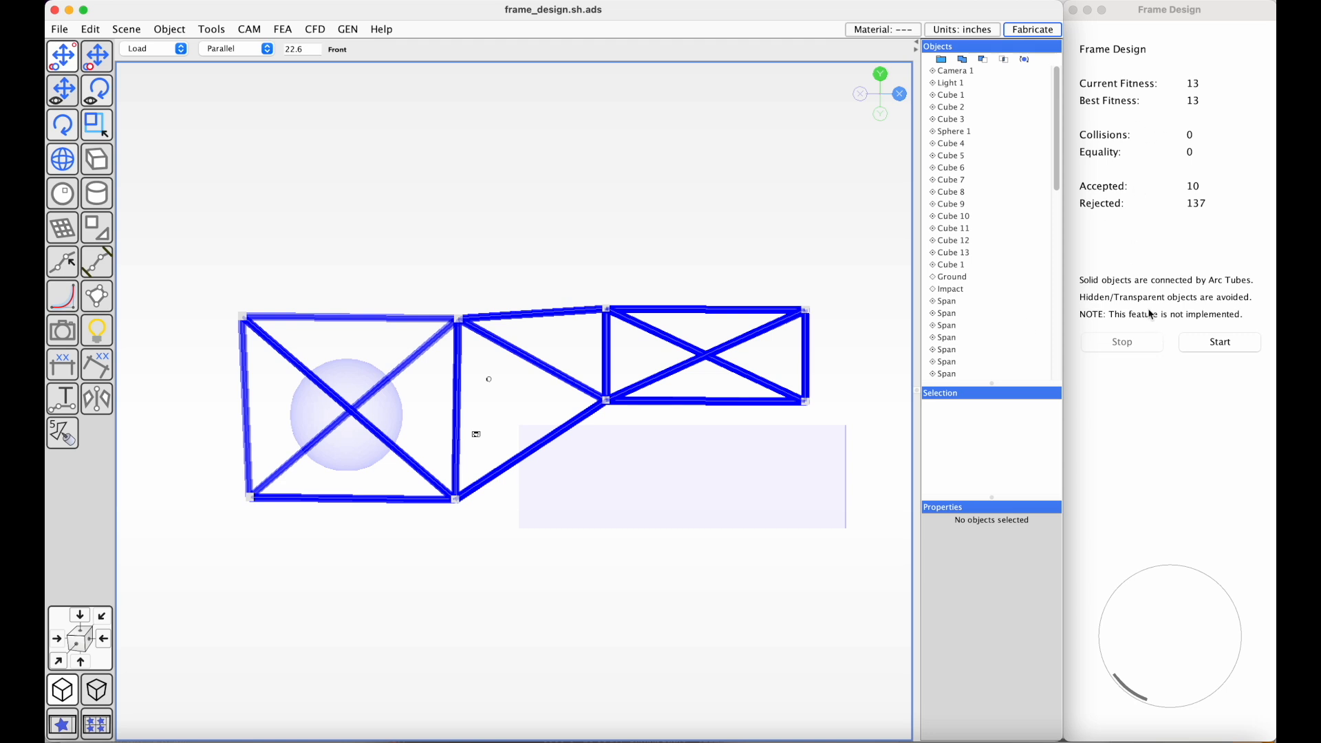
mouse_move(1190, 166)
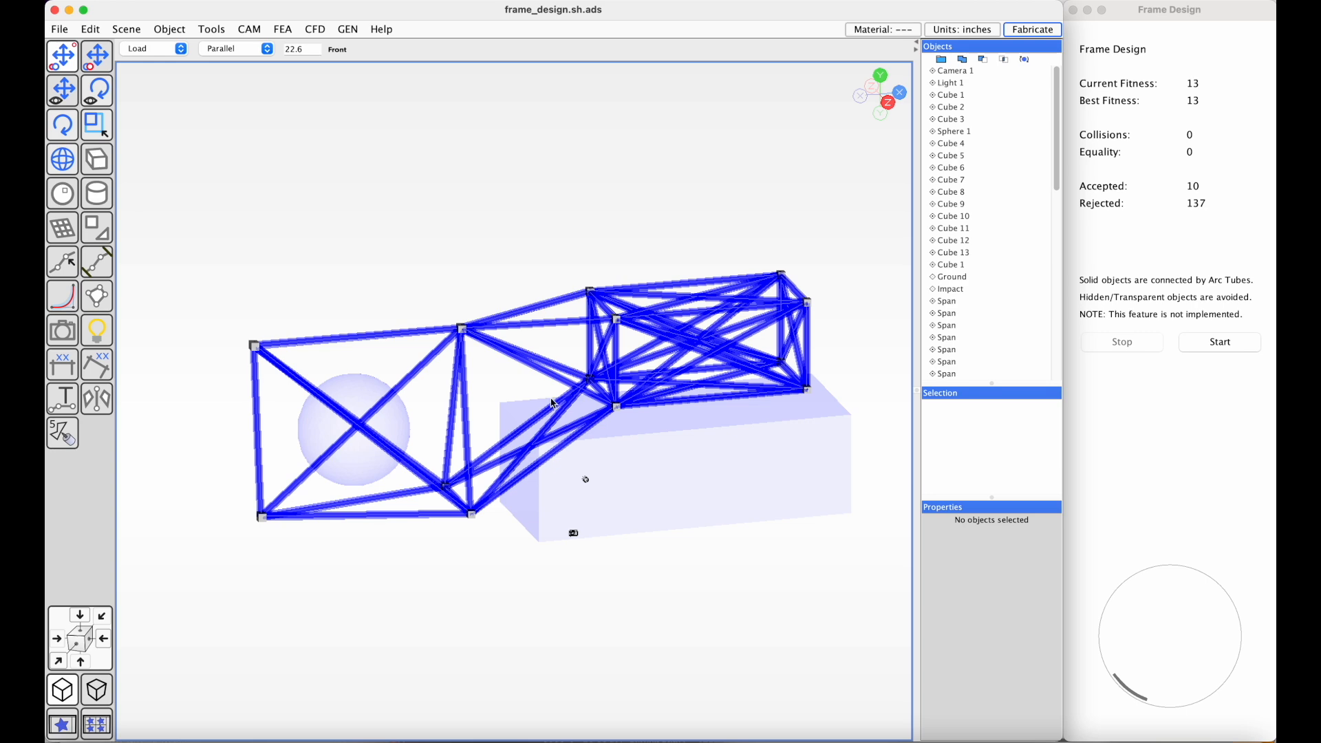
mouse_move(448, 299)
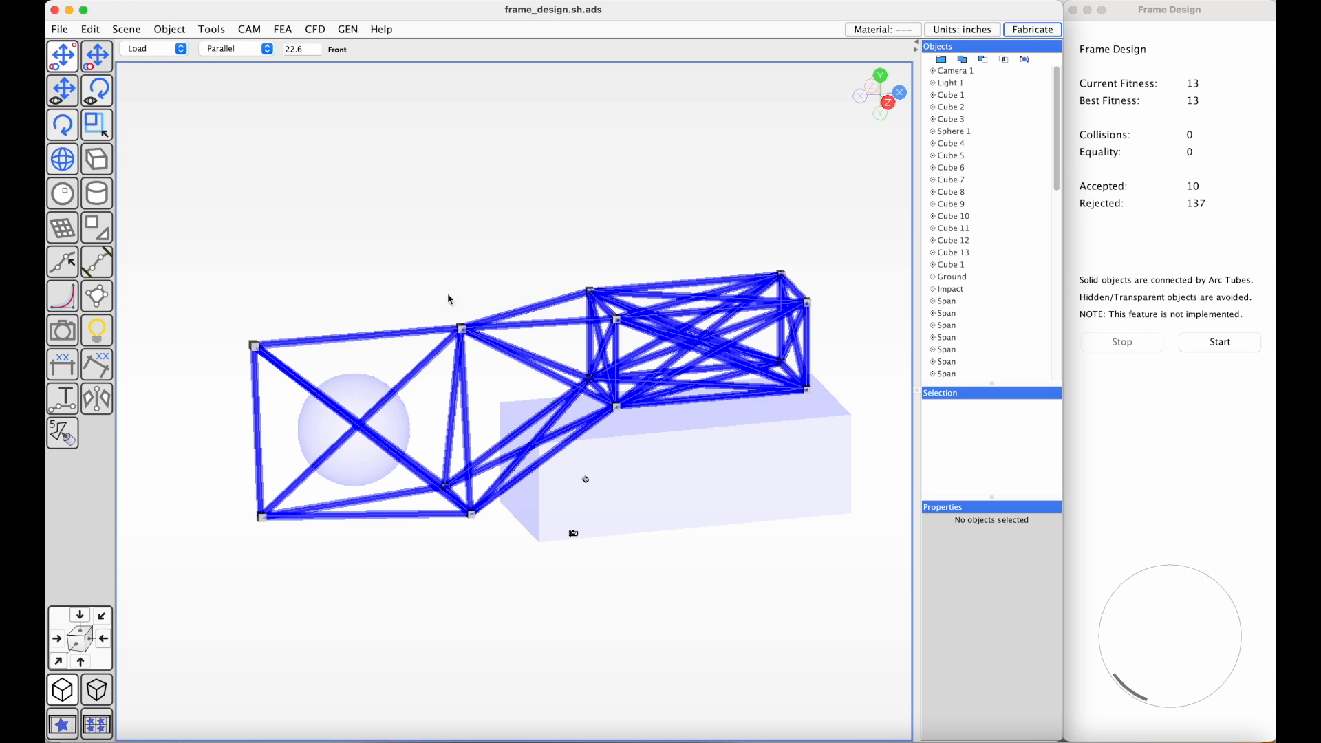
drag(449, 299, 393, 286)
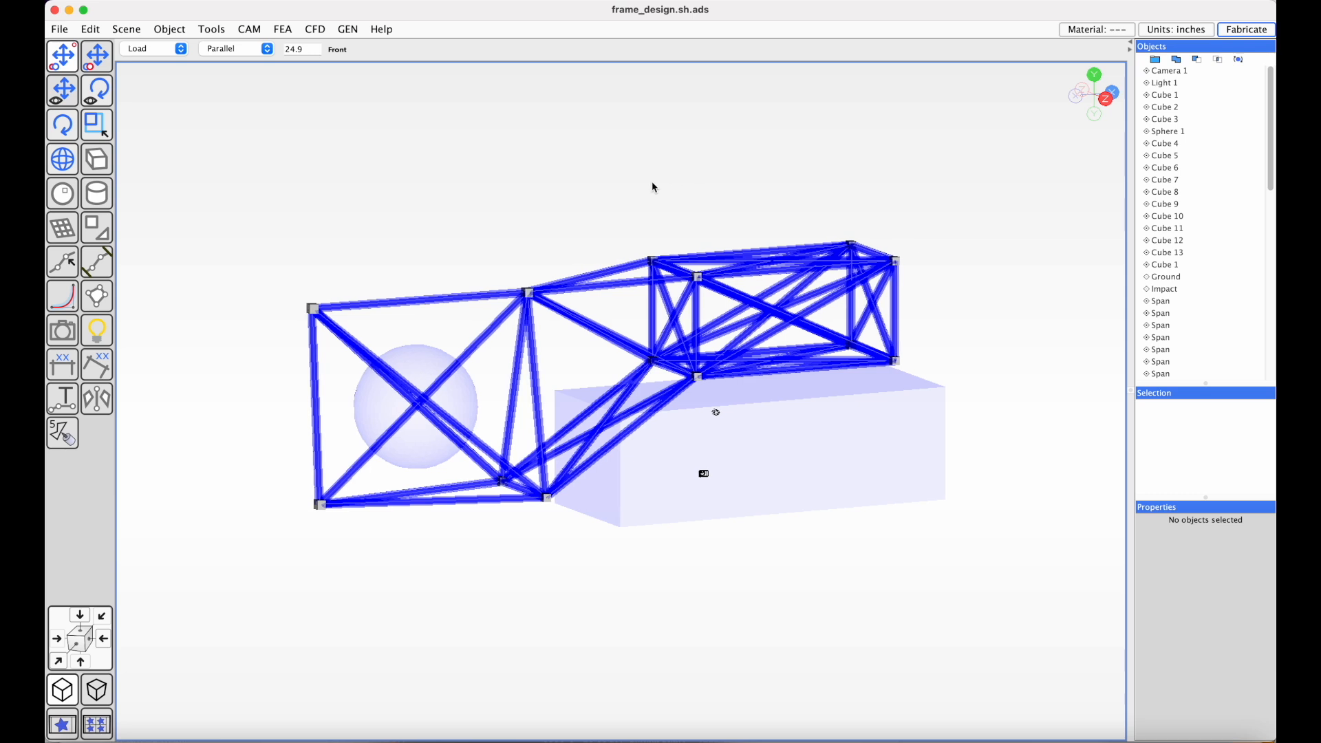
mouse_move(987, 212)
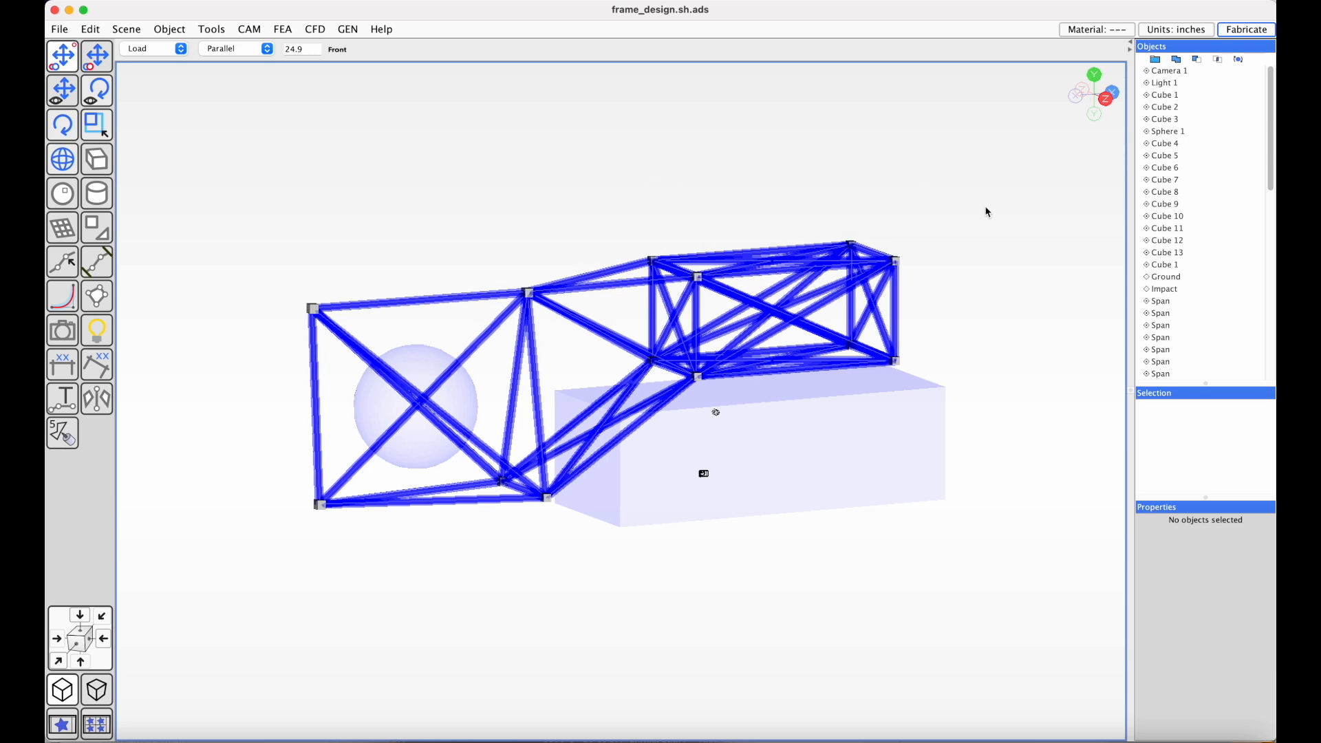
mouse_move(1193, 304)
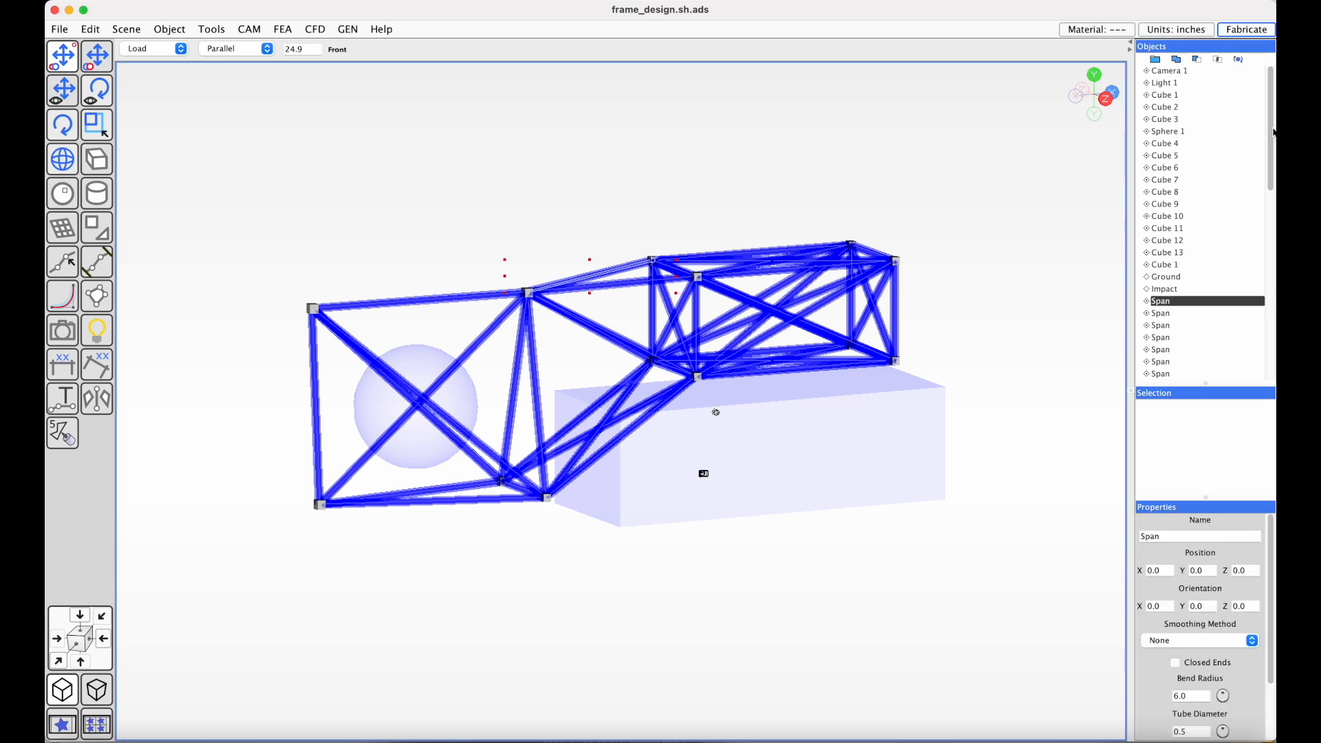
Select all Span tubes in the Objects list and open the FEA menu
scroll(down, 3)
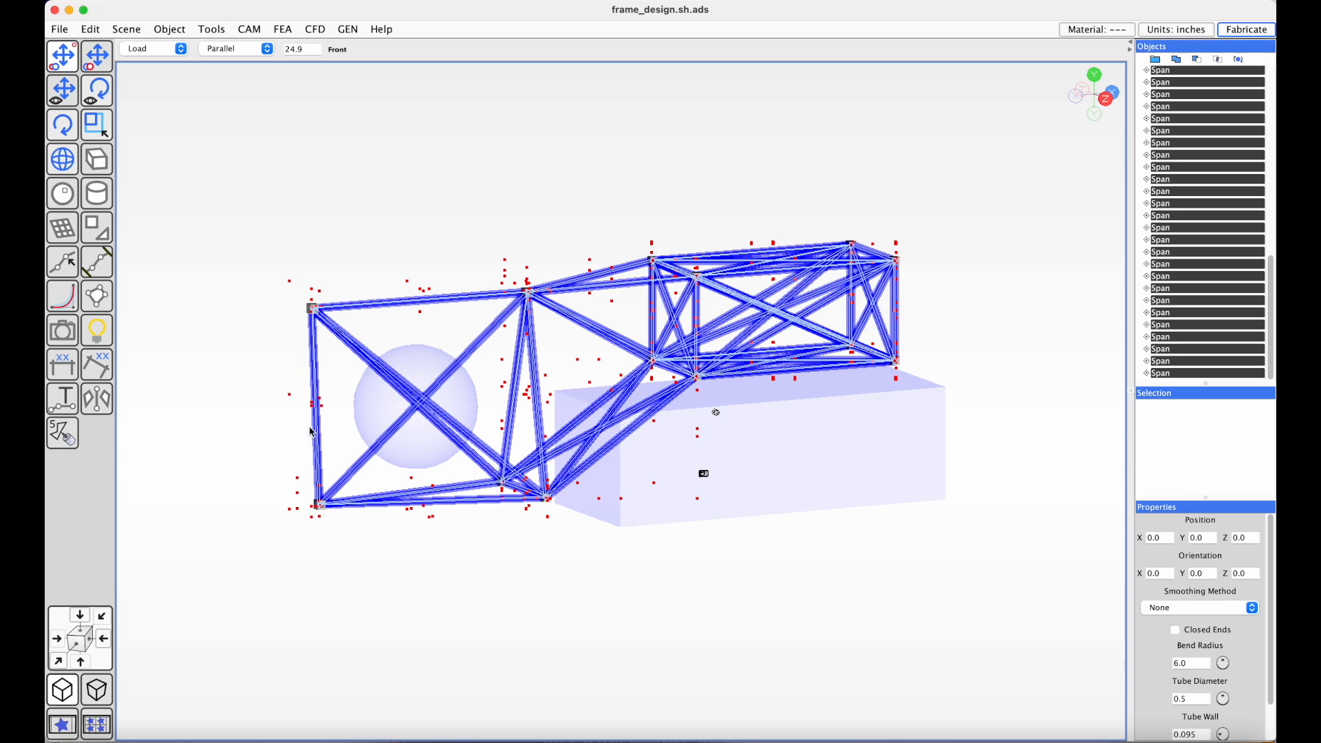
mouse_move(319, 316)
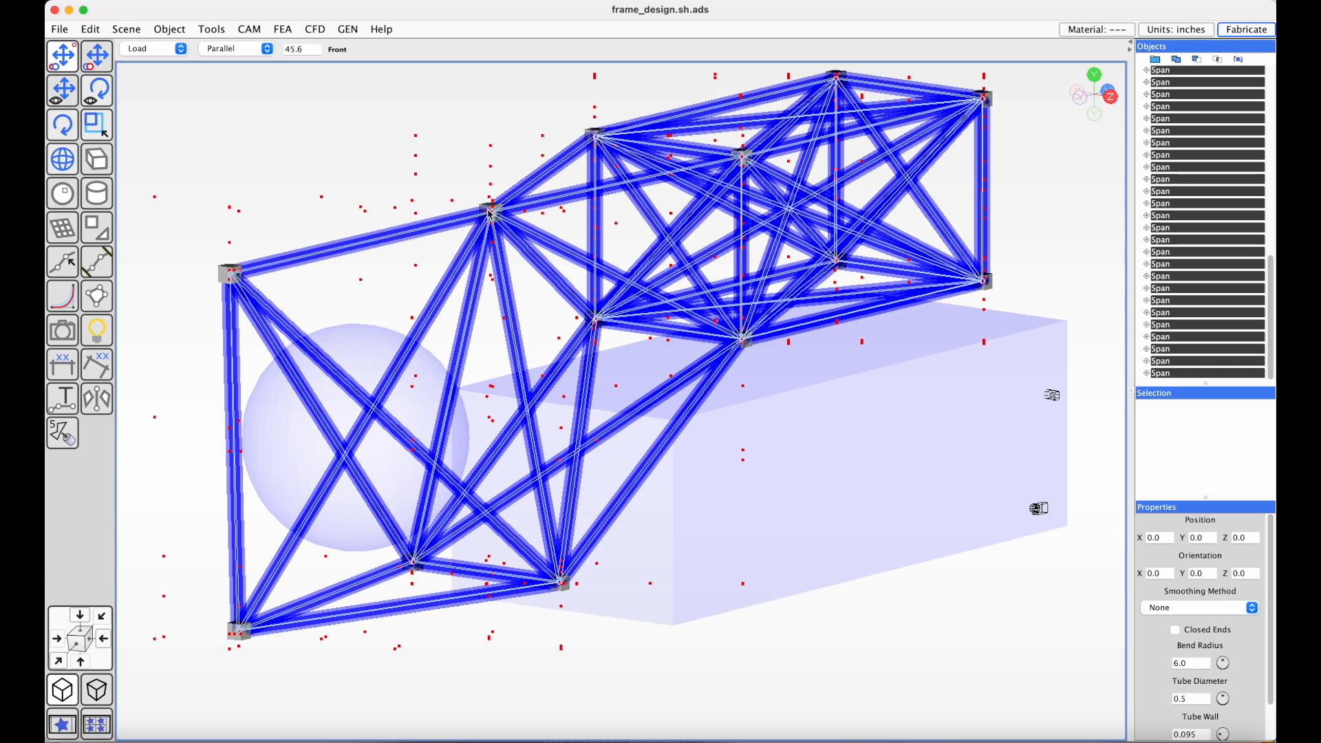
scroll(down, 3)
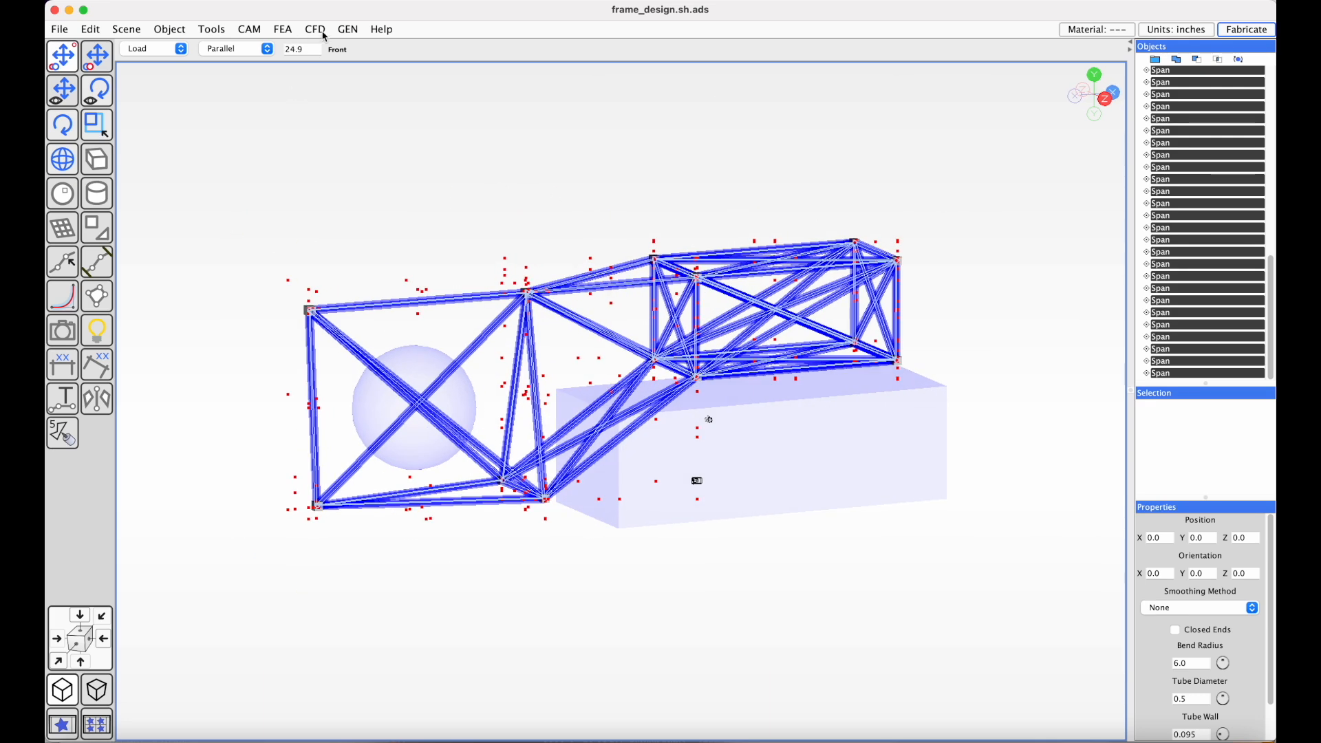
click(282, 29)
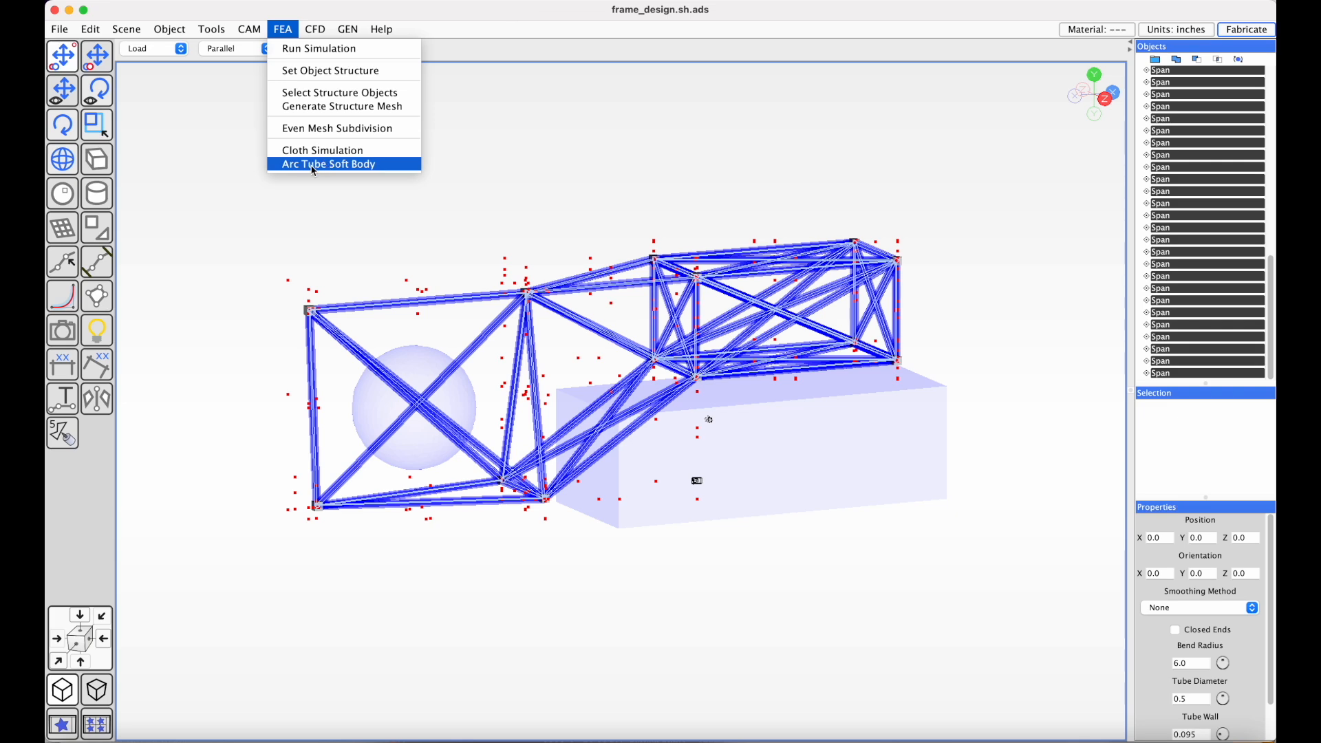
Run the Arc Tube Soft Body simulation at 1000 N along −1 X
click(329, 164)
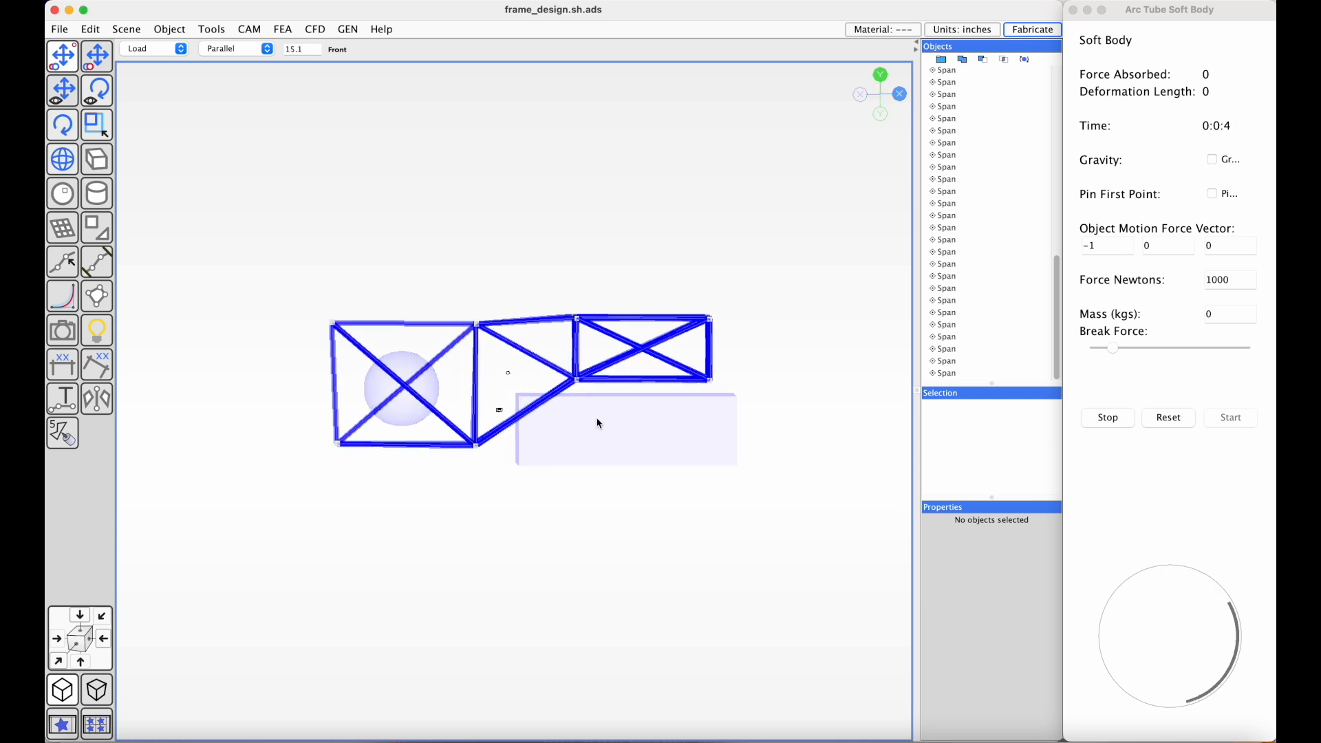
scroll(up, 3)
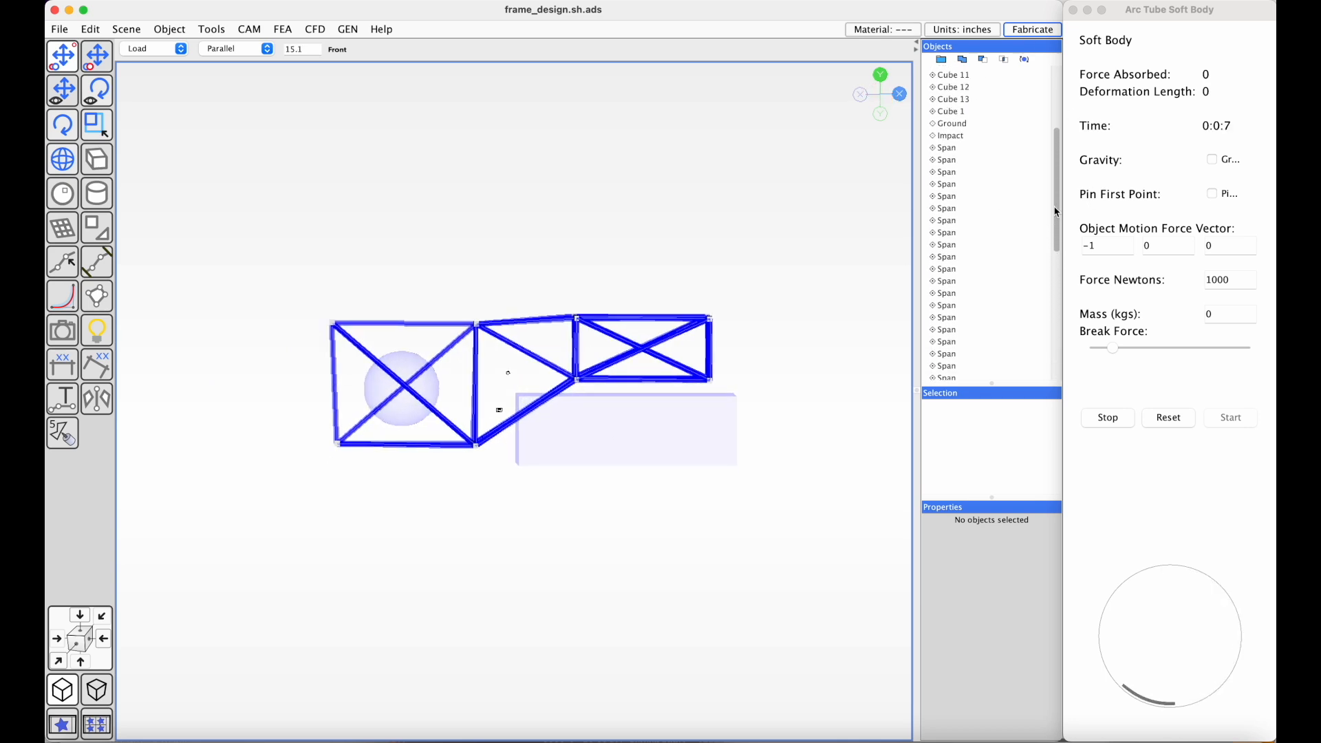
click(951, 136)
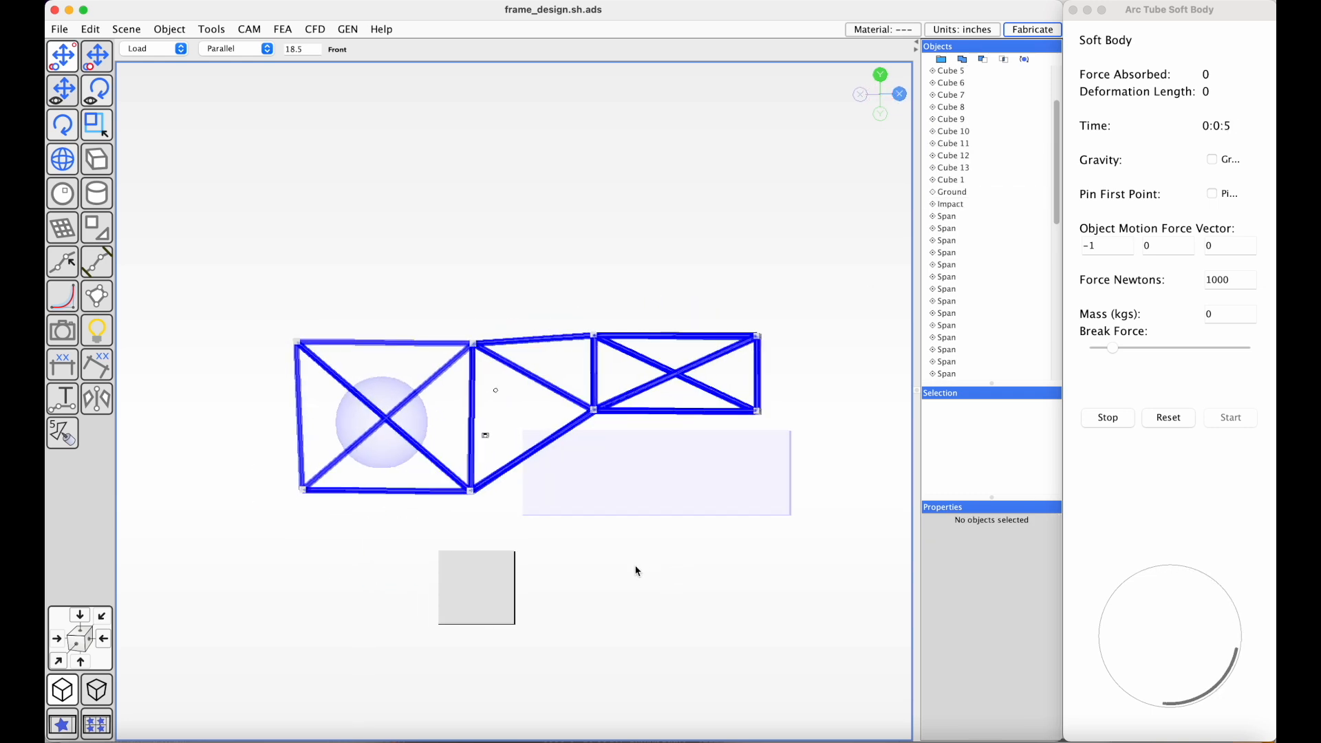
Close the Arc Tube Soft Body window after the frame crumples
click(476, 587)
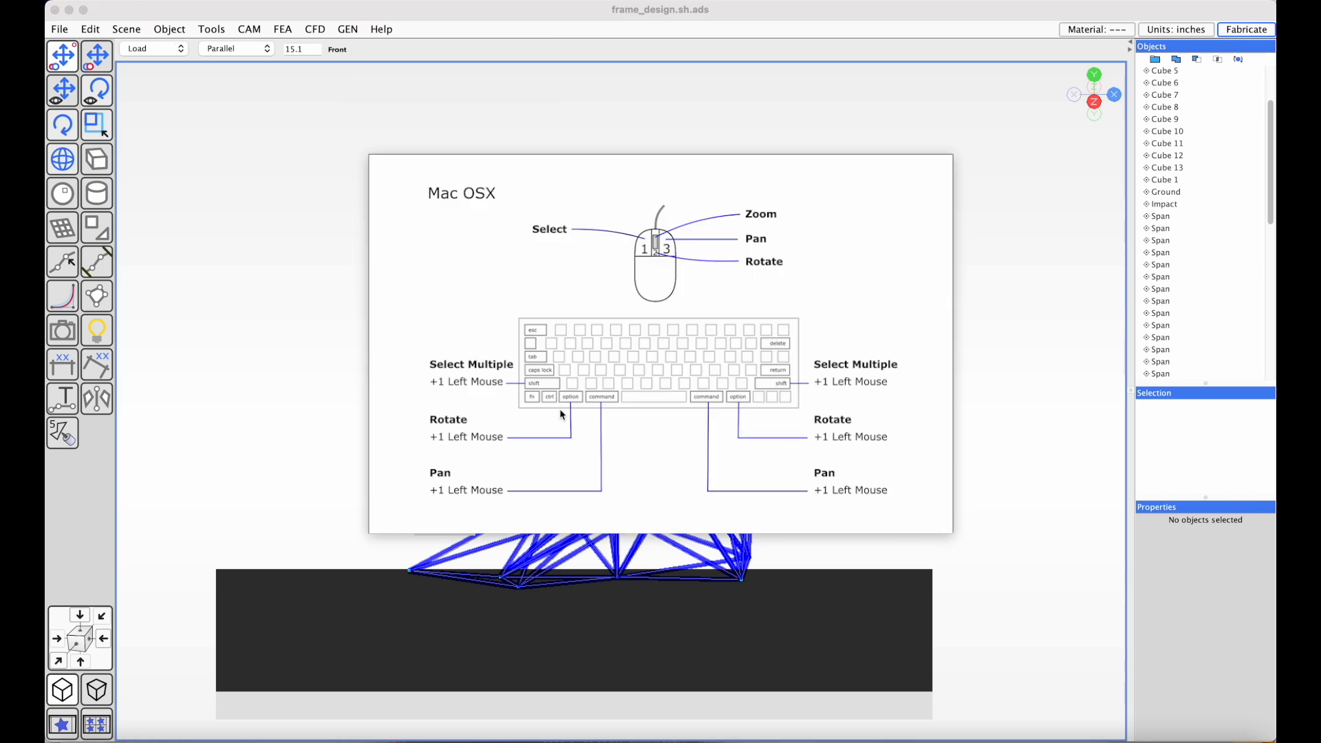
mouse_move(486, 429)
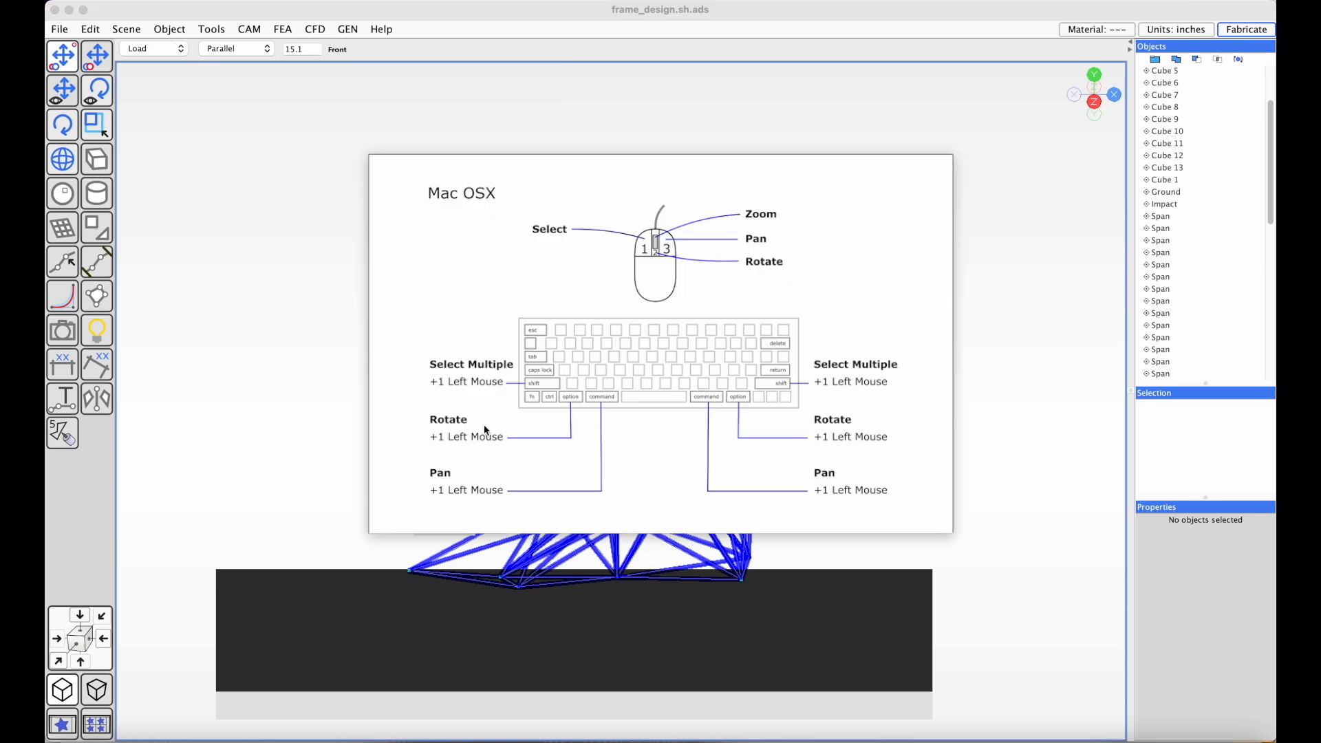
mouse_move(648, 432)
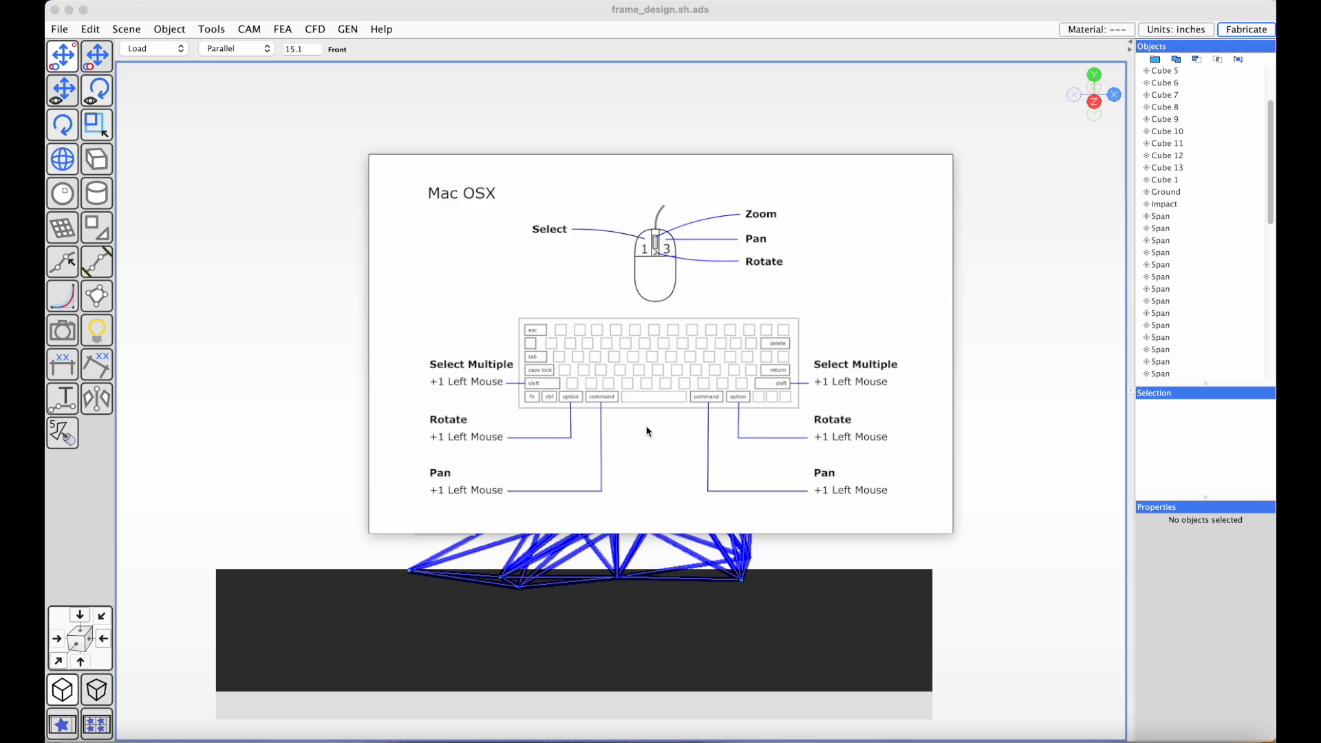